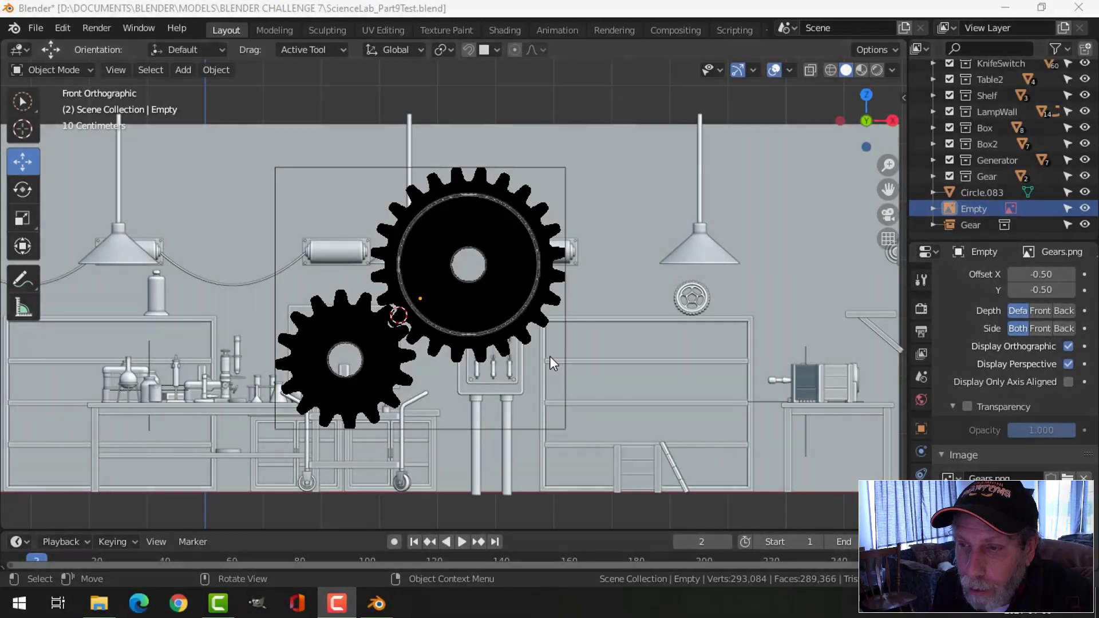
mouse_move(477, 301)
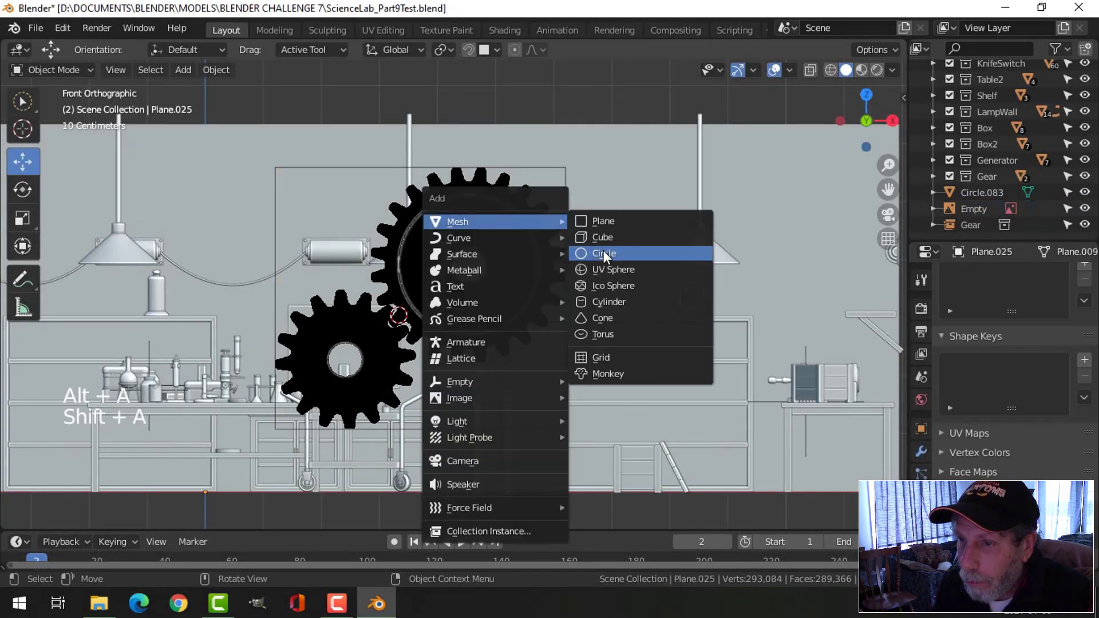
Add a 32-vertex circle mesh over the smaller reference gear and enter Edit Mode.
left_click(604, 253)
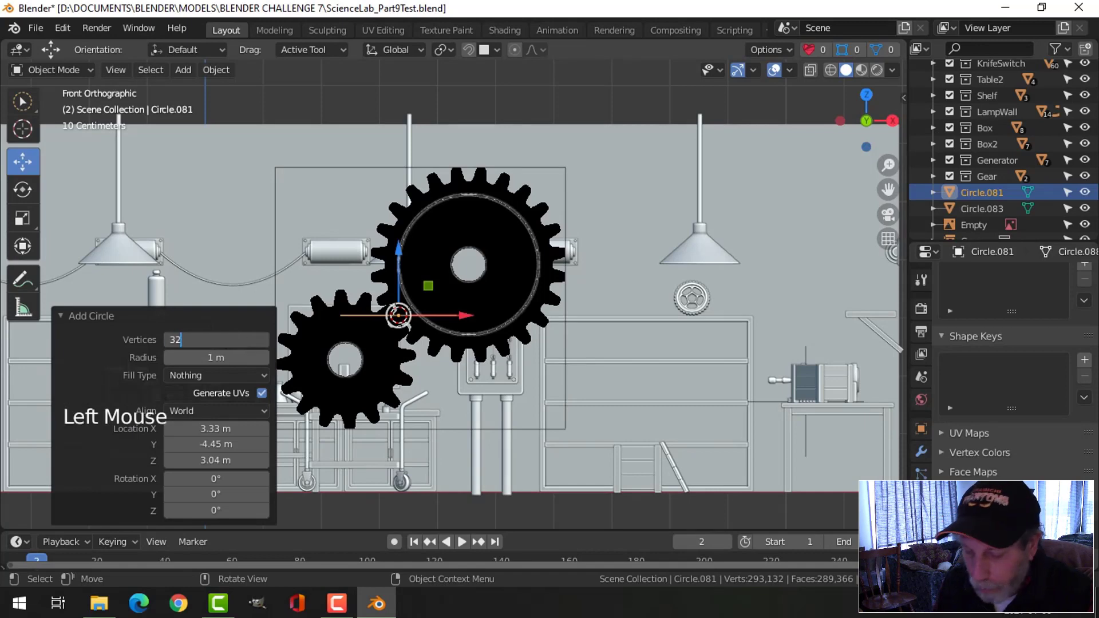
key("Tab")
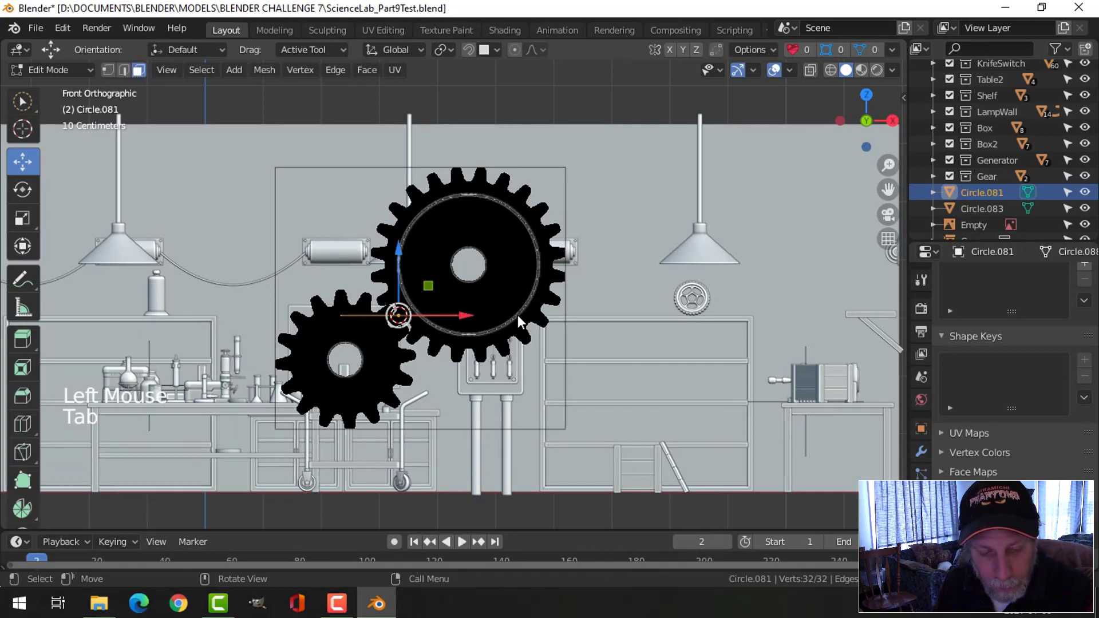
Stand the circle upright, fit it to the gear and extrude inward for the centre hole.
key("r")
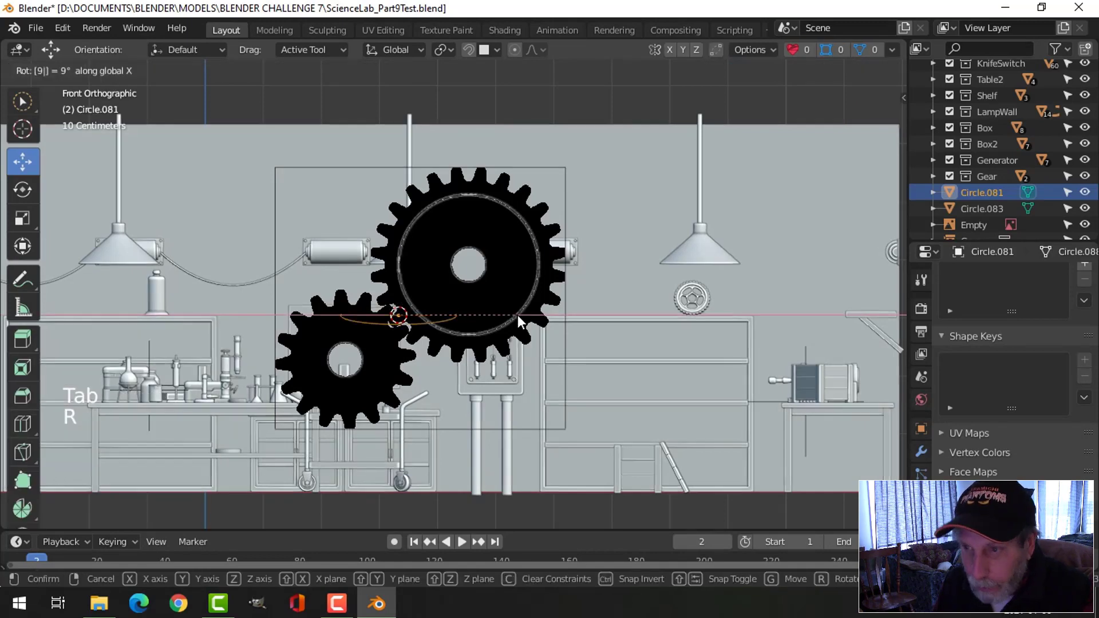
key("Tab")
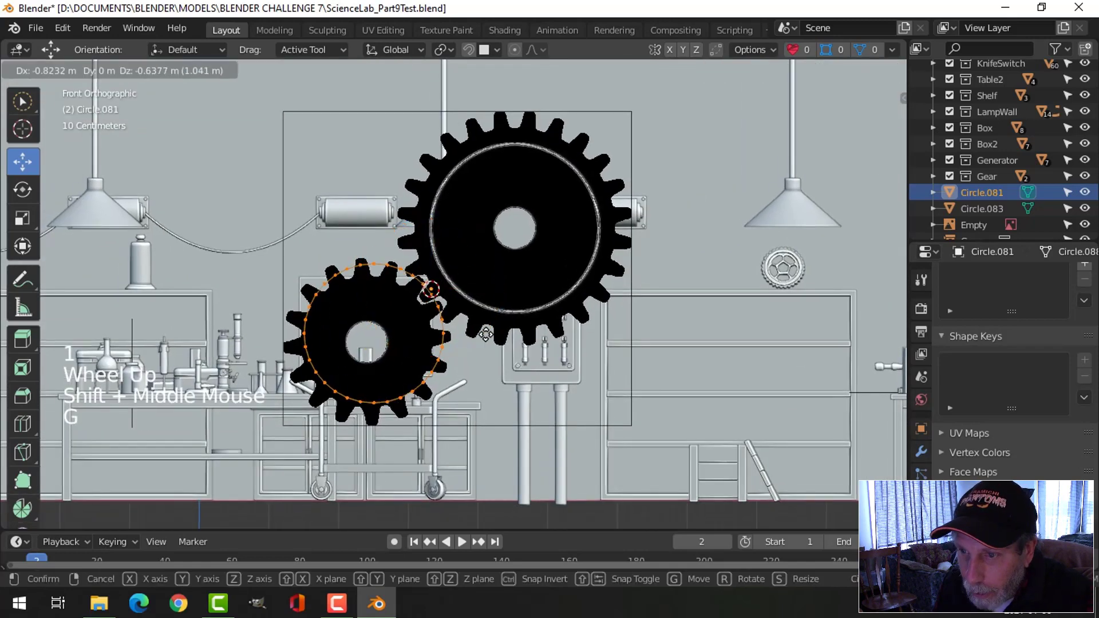
mouse_move(480, 341)
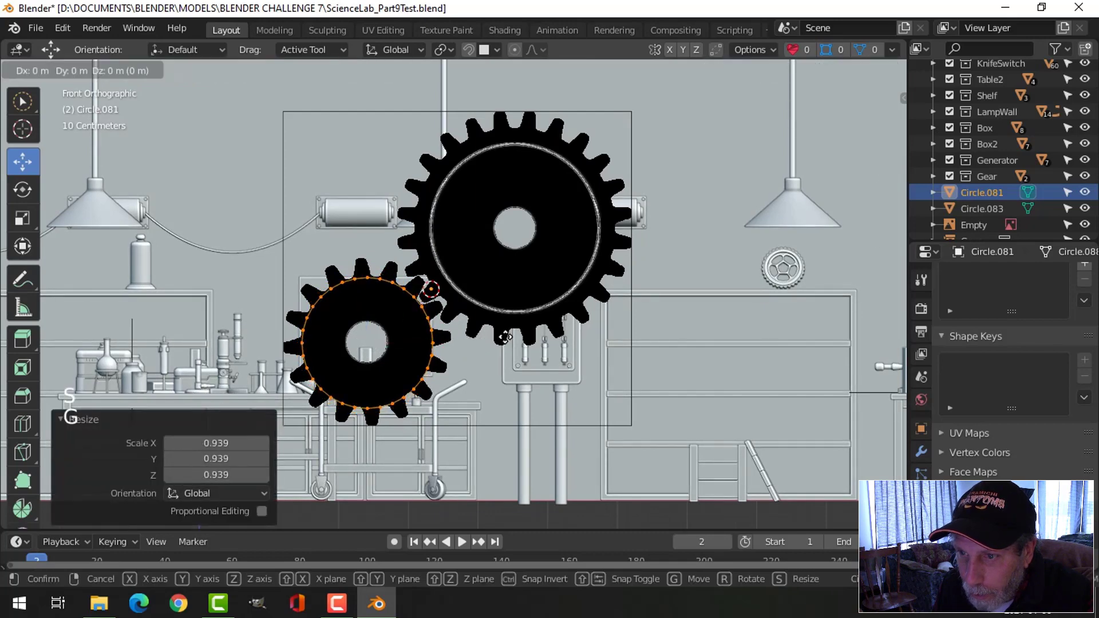
scroll("up", 3)
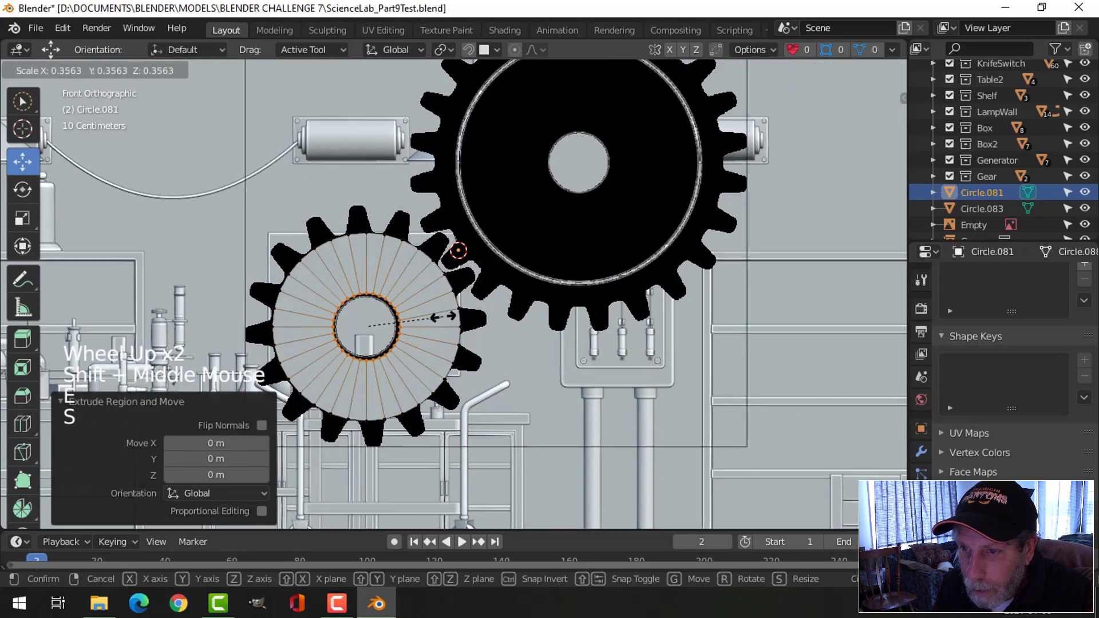
key("ctrl+i")
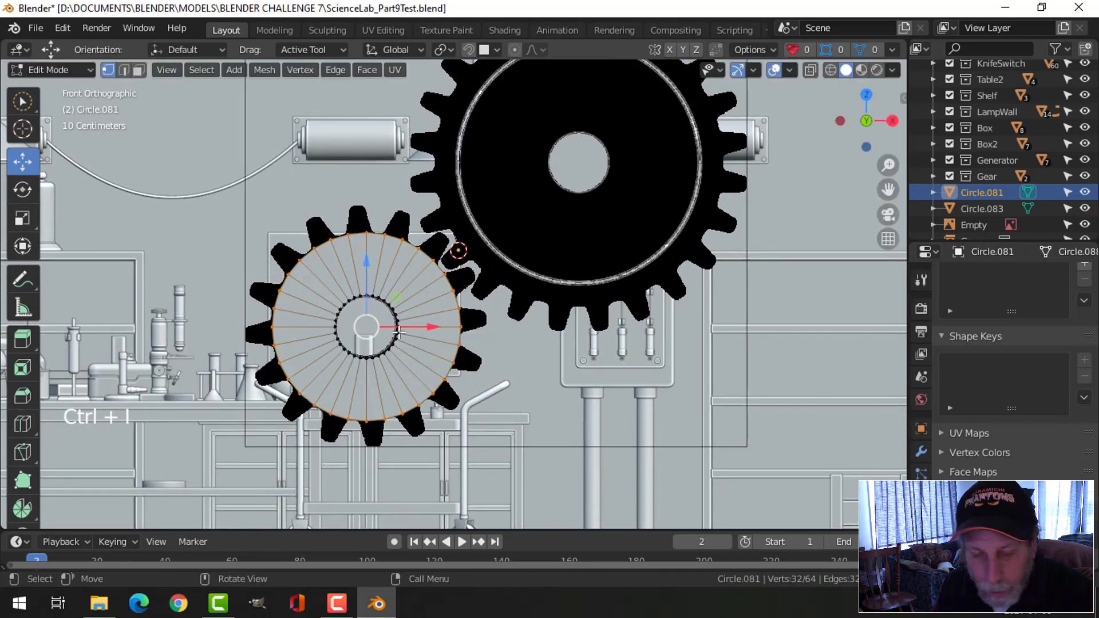
Checker-deselect the rim faces and scale alternate ones outward into teeth.
left_click(202, 69)
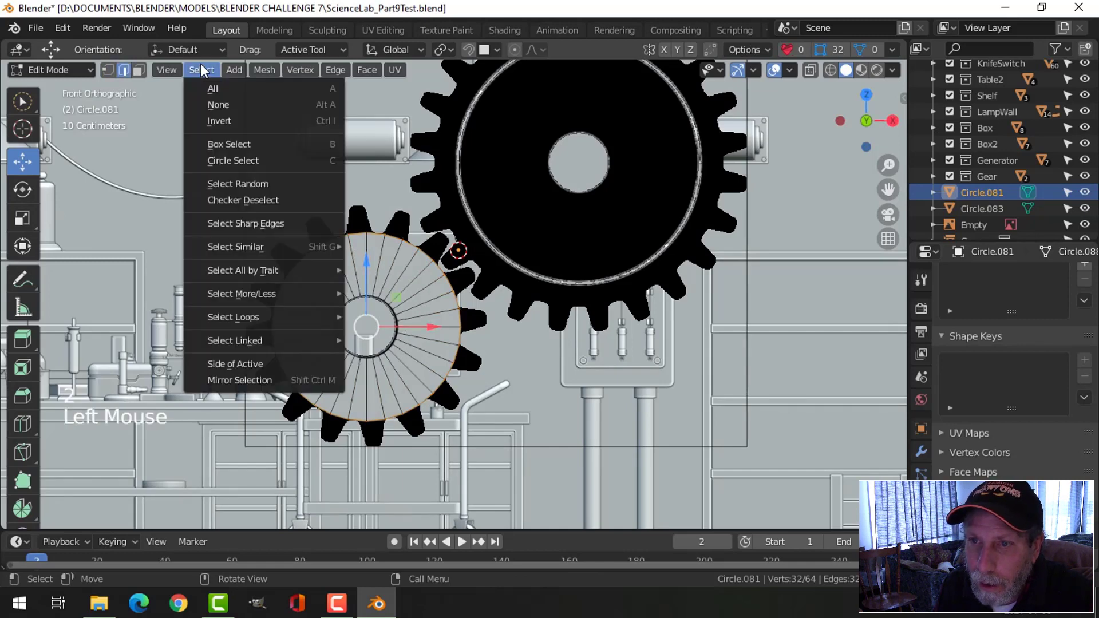
left_click(243, 200)
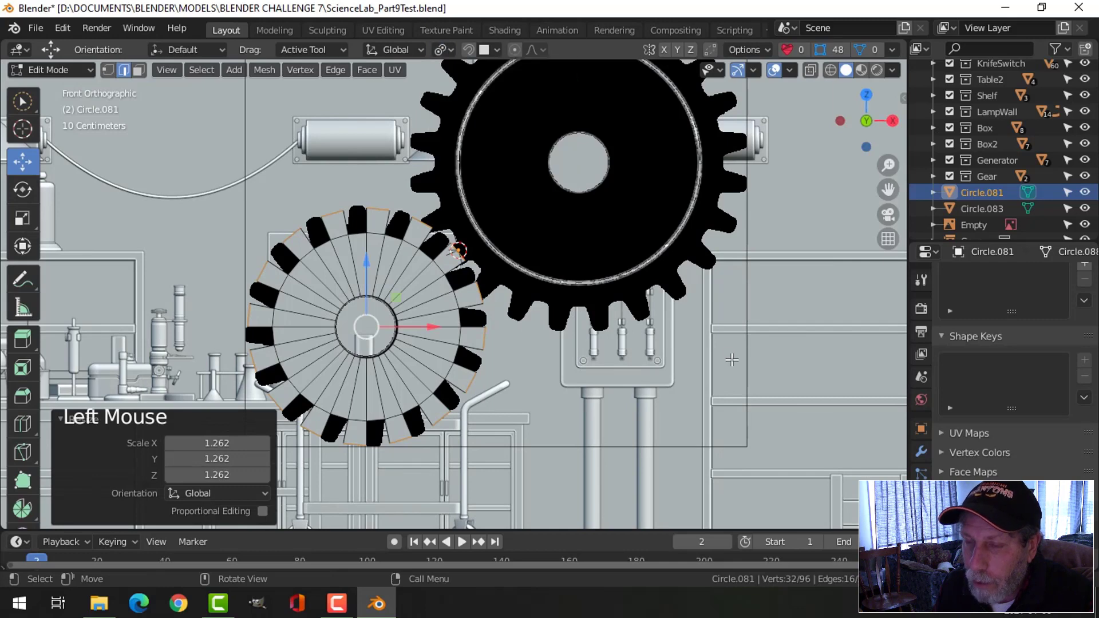
key("s")
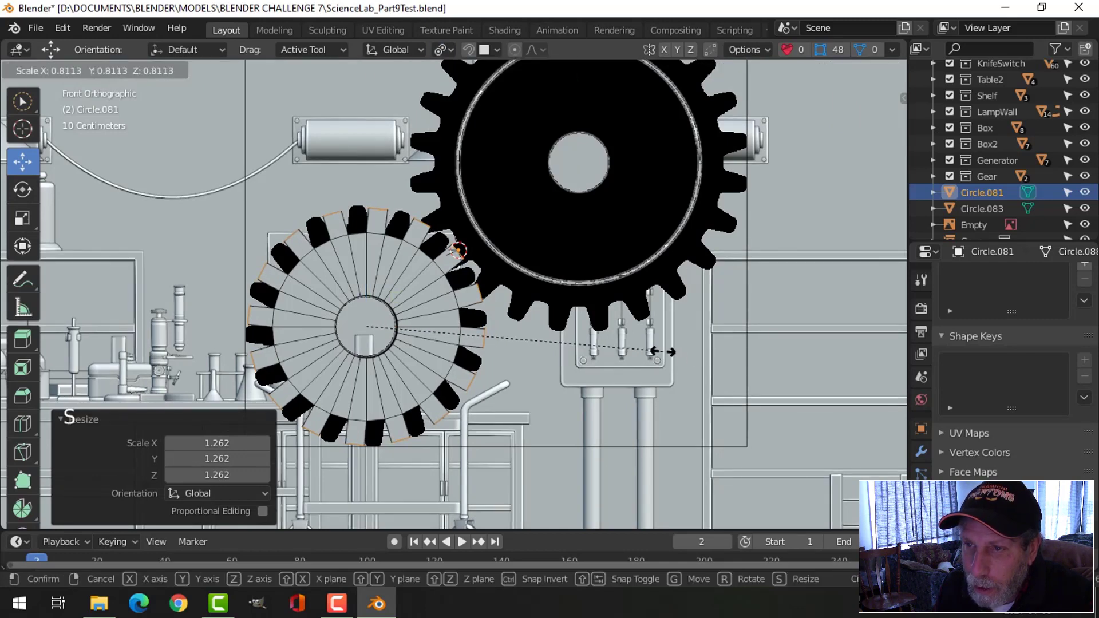
Confirm the tooth length and extrude the whole gear to give it thickness.
left_click(365, 323)
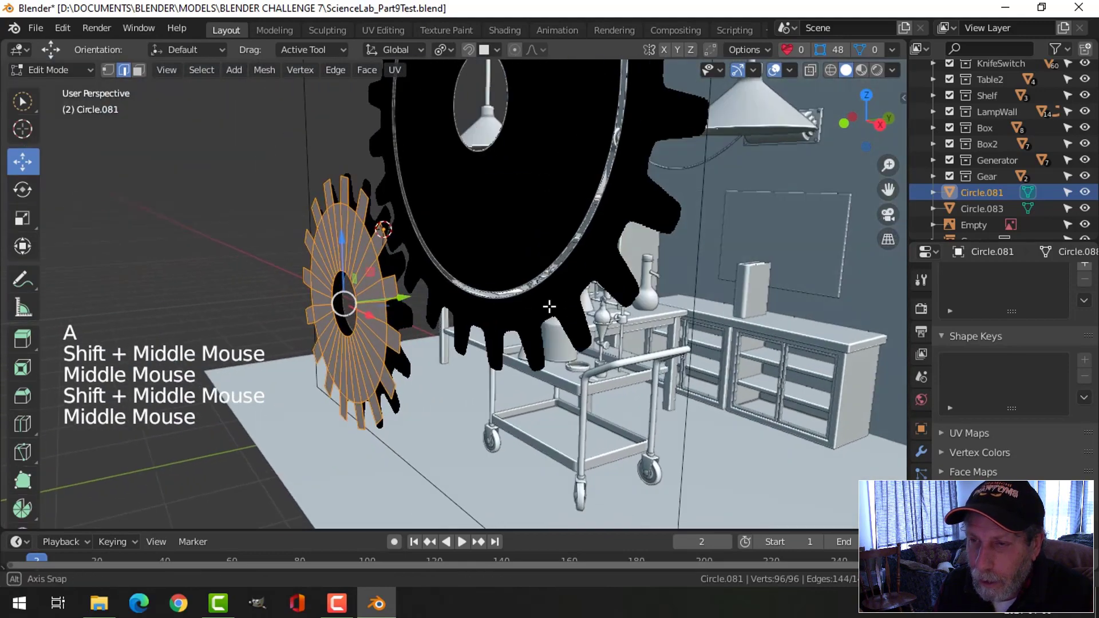
key("e")
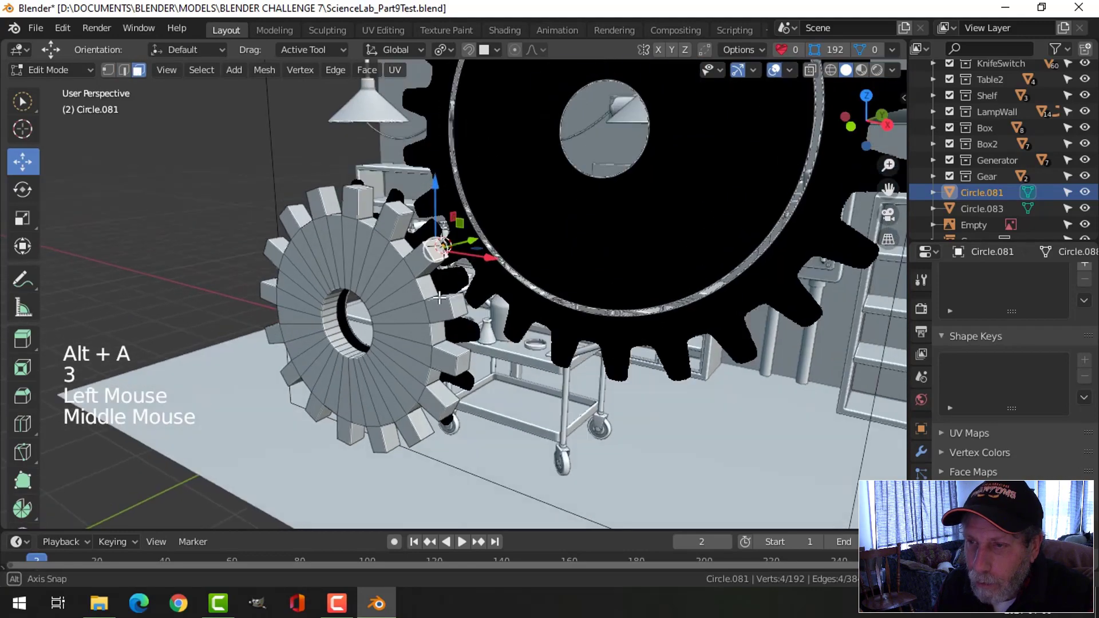
Select all tooth tips by similar perimeter and scale them down to taper the teeth.
left_click(201, 69)
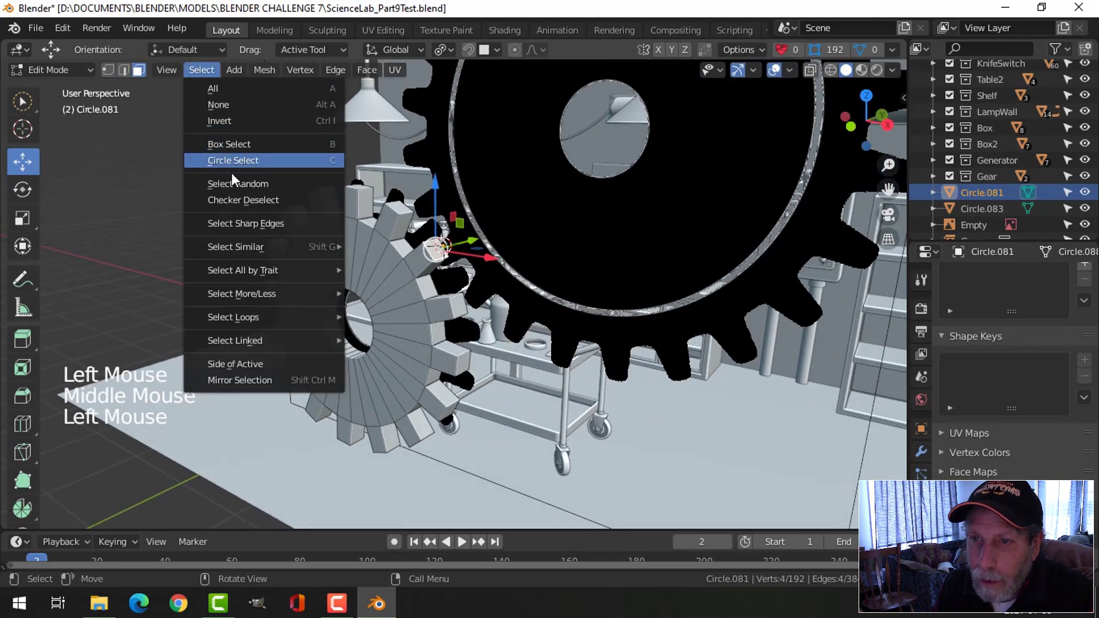
mouse_move(235, 246)
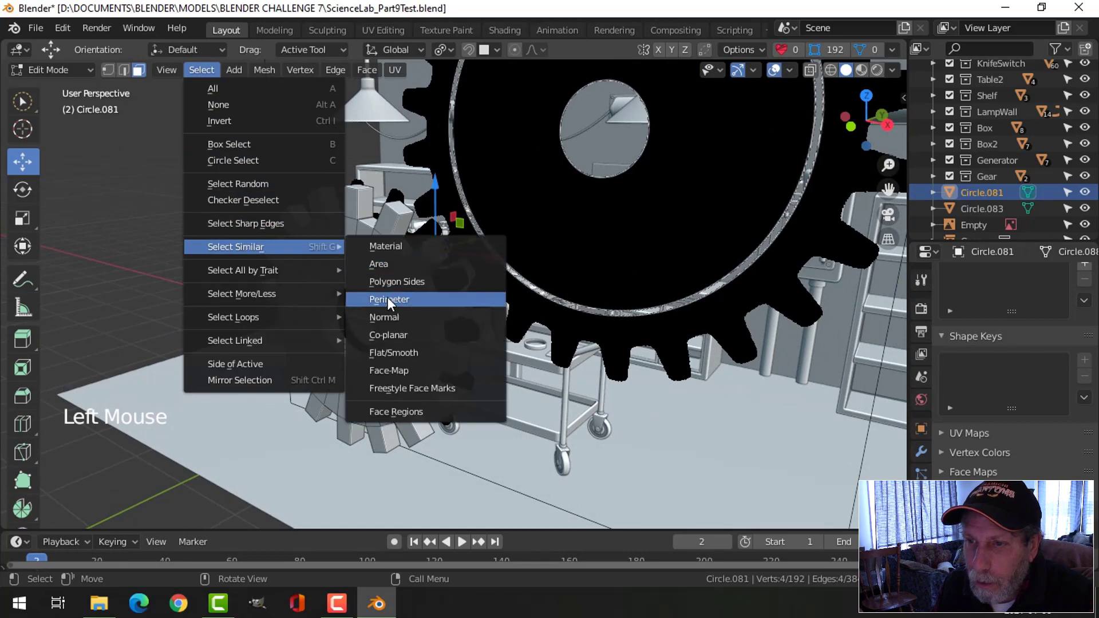
left_click(388, 300)
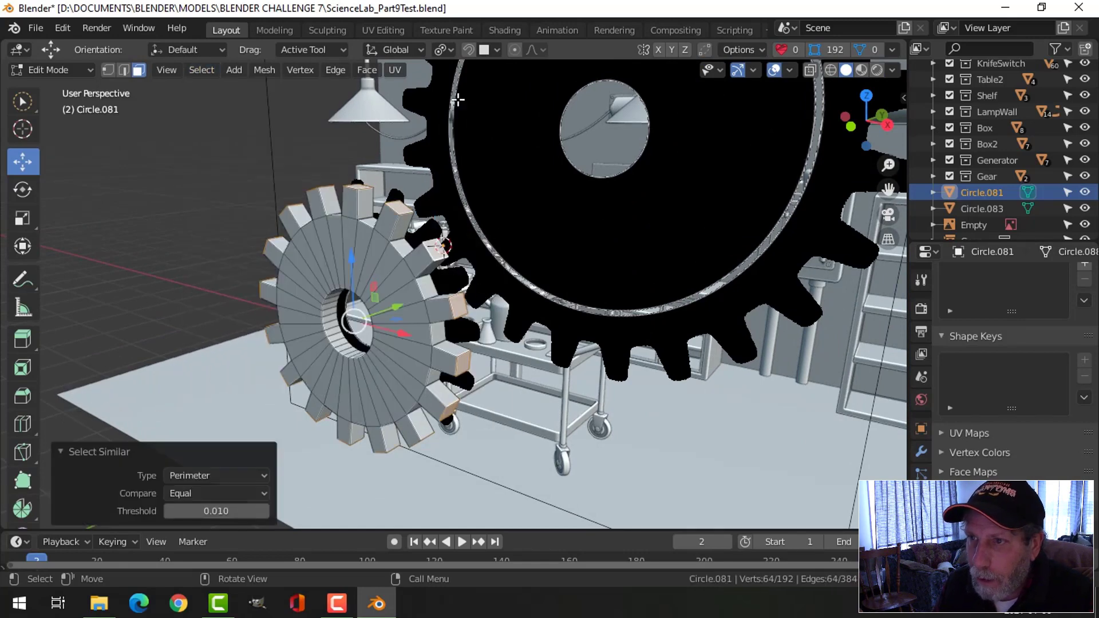
key("s")
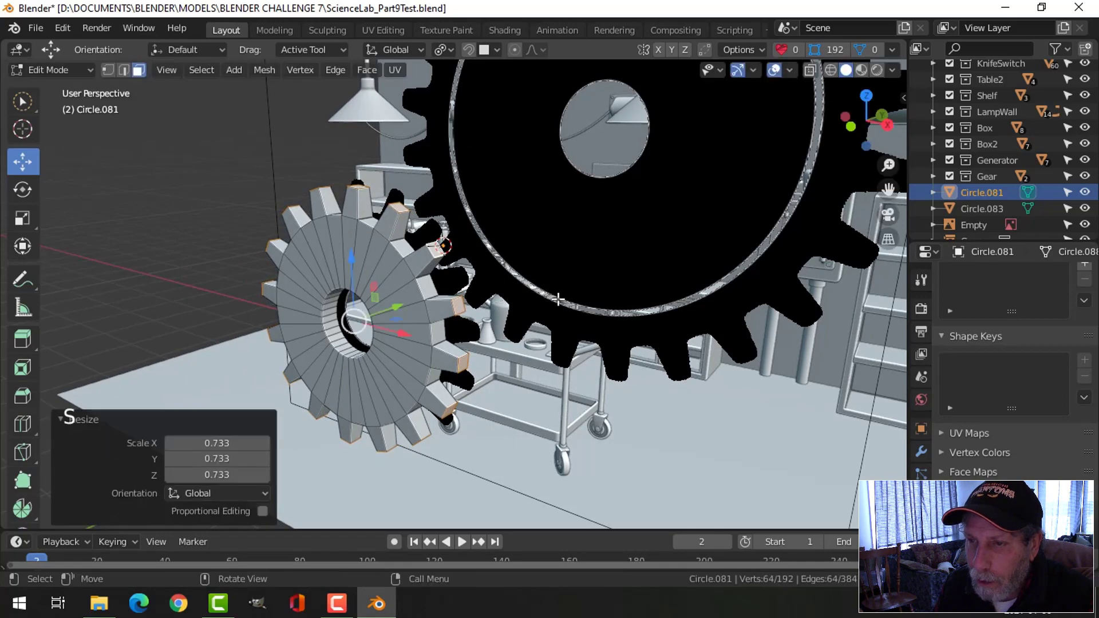
Extrude and scale the front disc faces inward to form an inset ring around the hole.
left_click(440, 49)
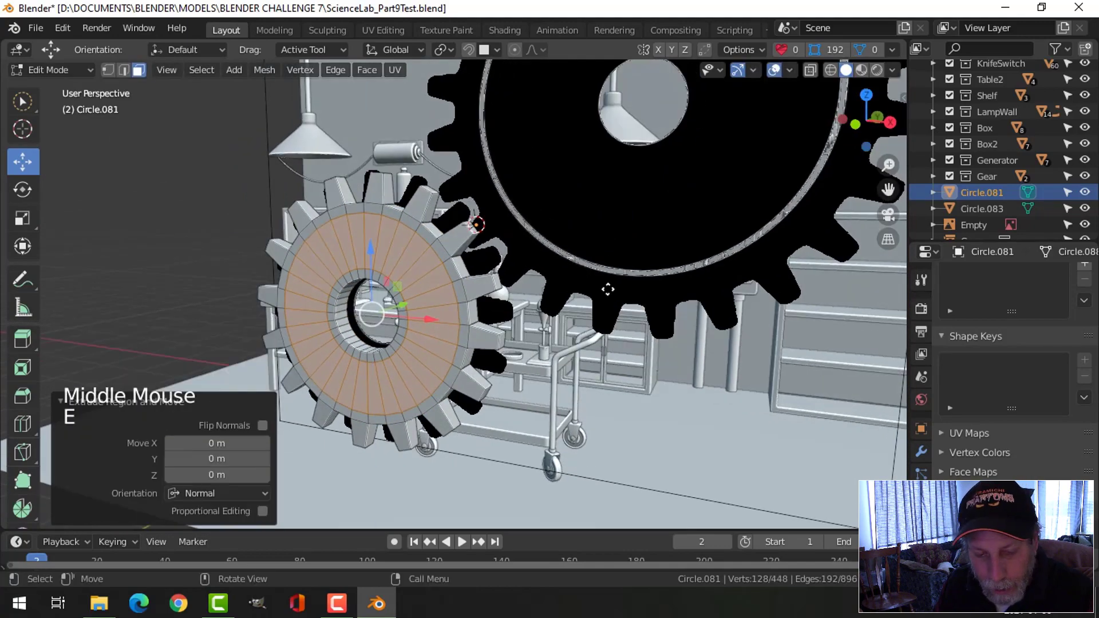
key("s")
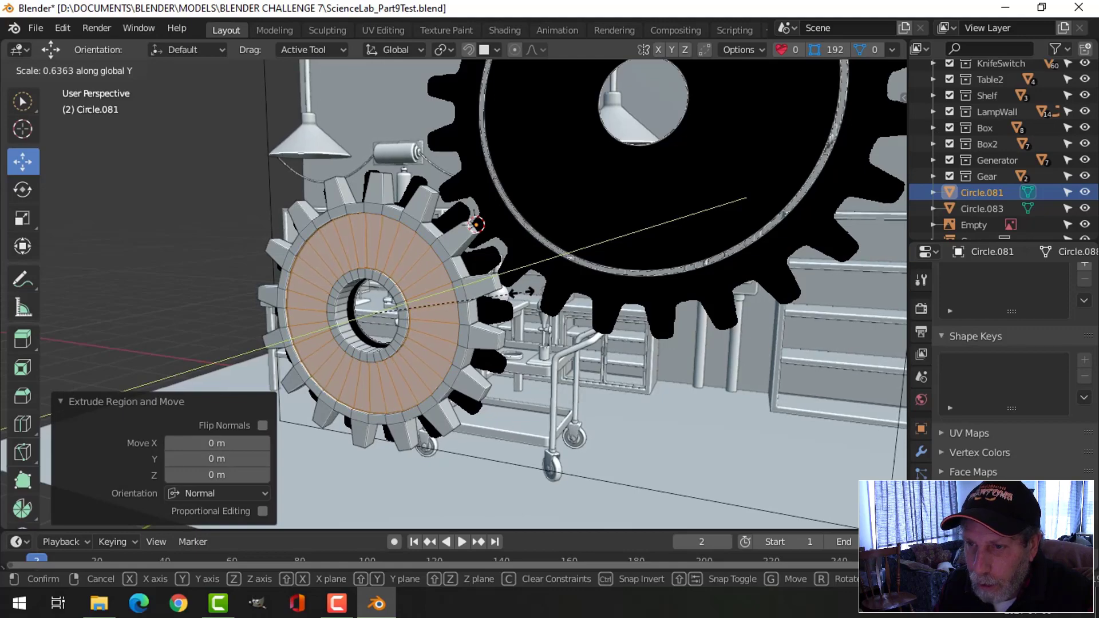
key("Tab")
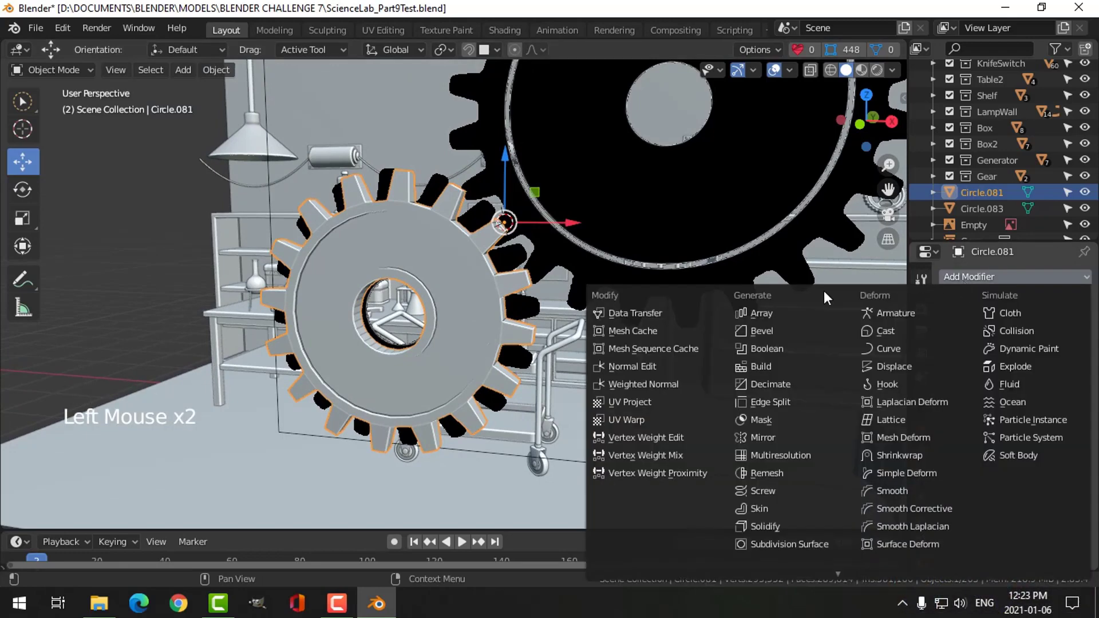
Add a Bevel modifier with 2 segments limited to sharp angled edges.
left_click(758, 331)
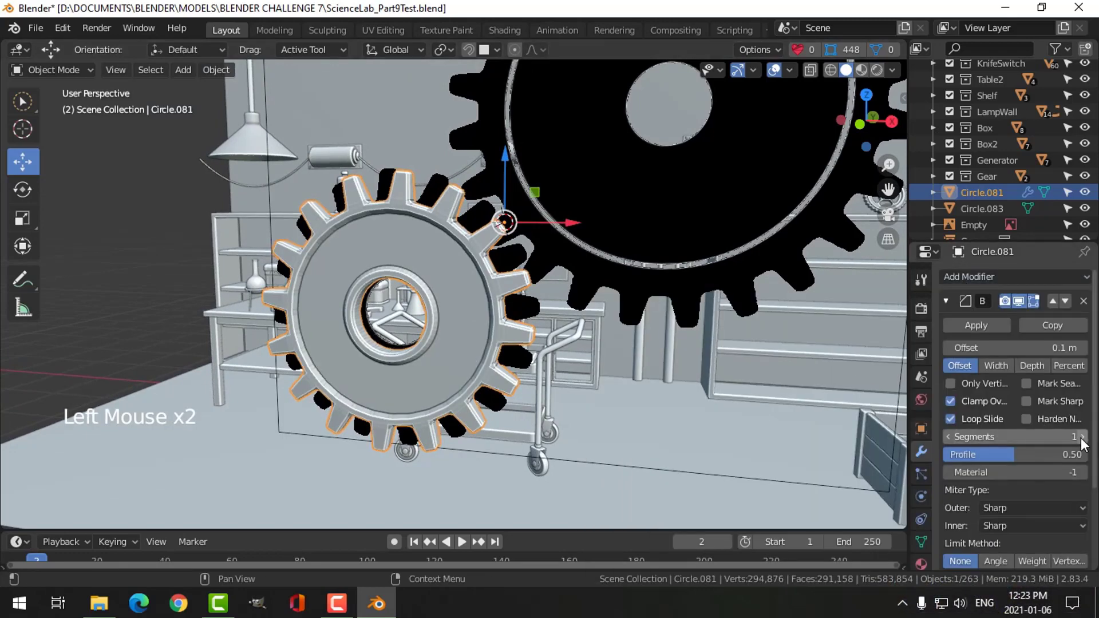
left_click(1083, 437)
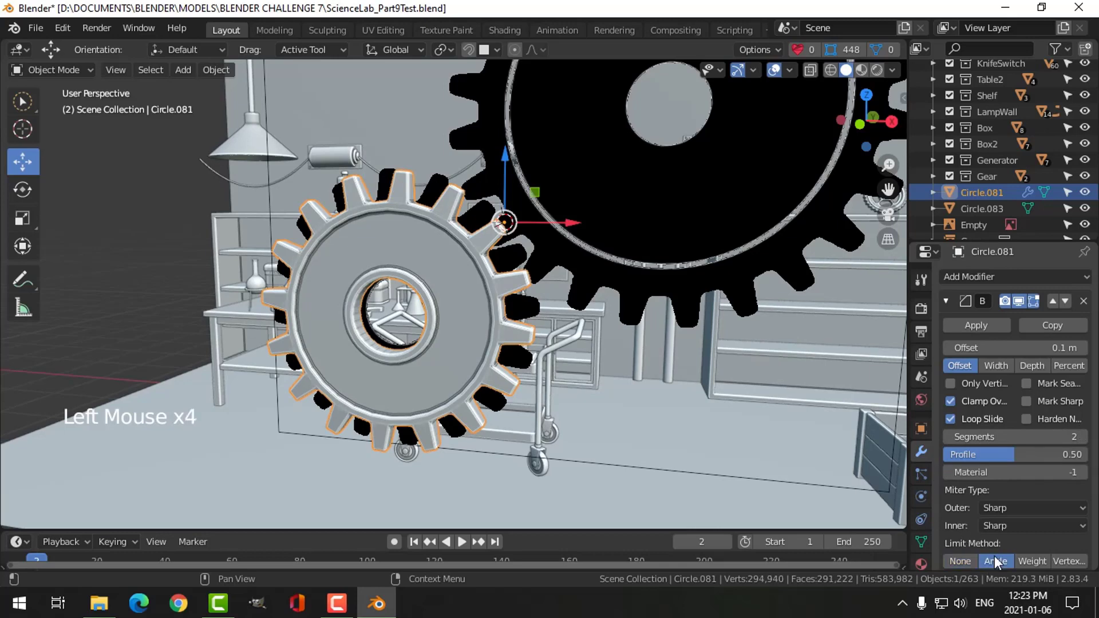
left_click(1031, 508)
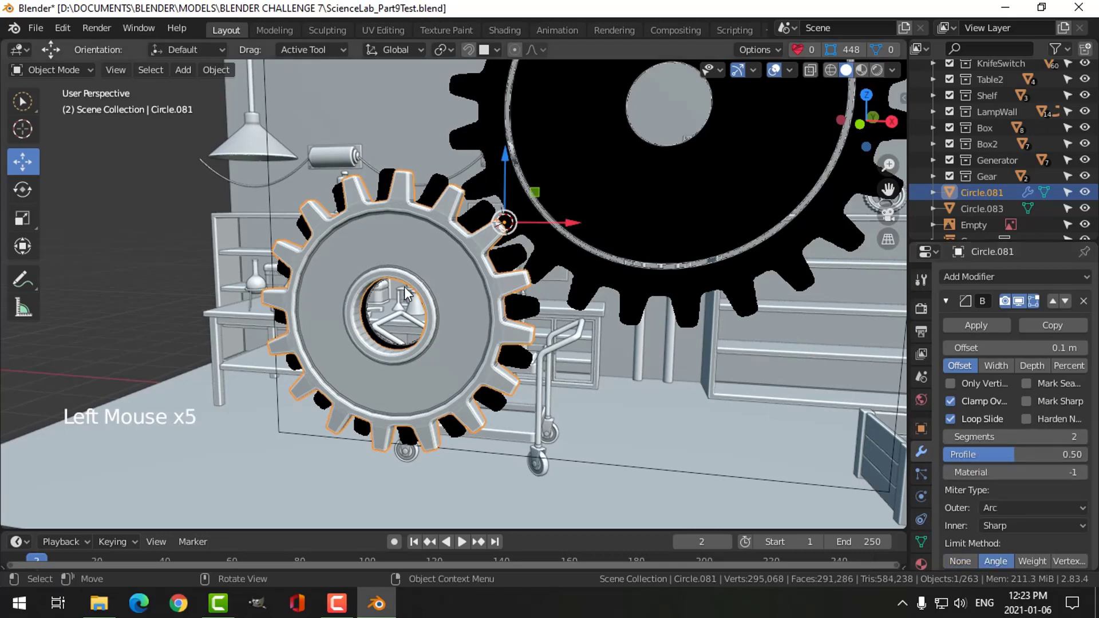
Set the gear to Shade Smooth from its context menu.
right_click(407, 295)
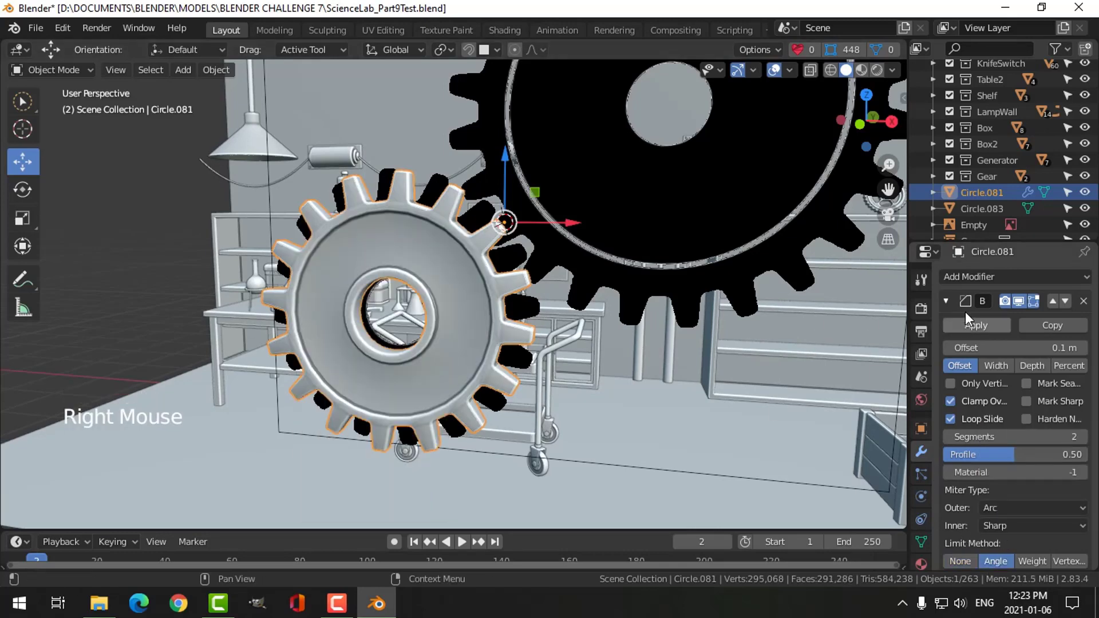
left_click(1009, 276)
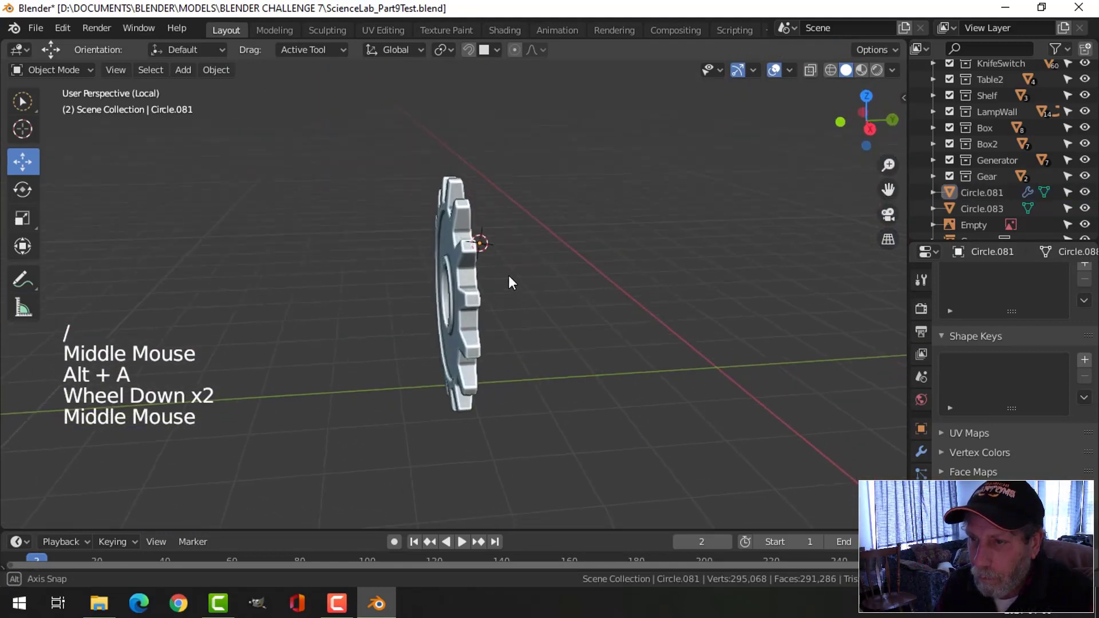
key("s")
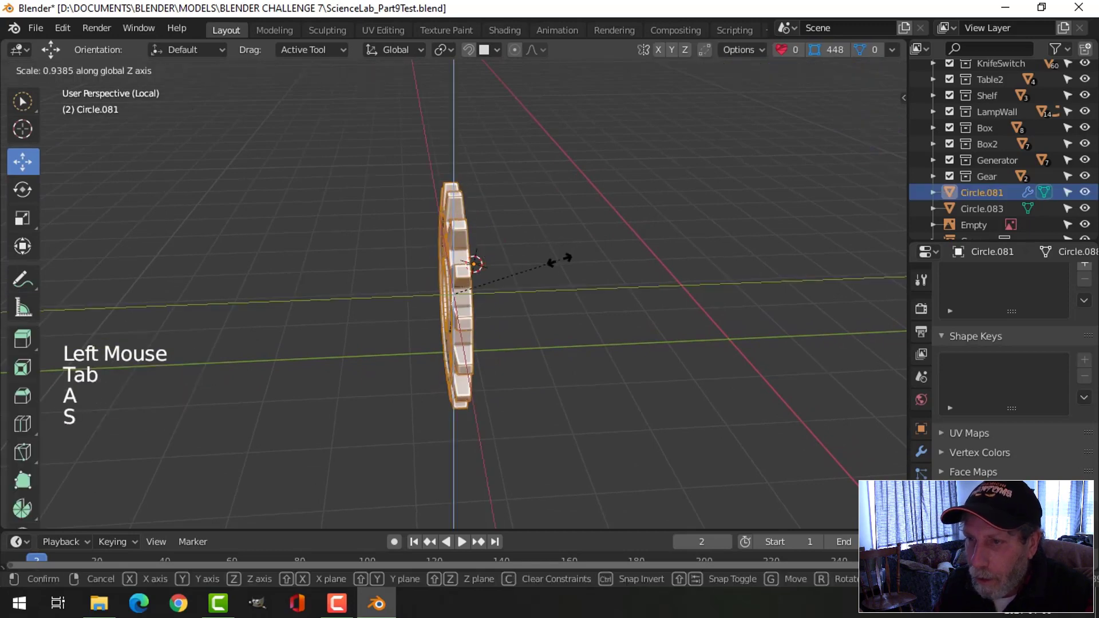
key("Tab")
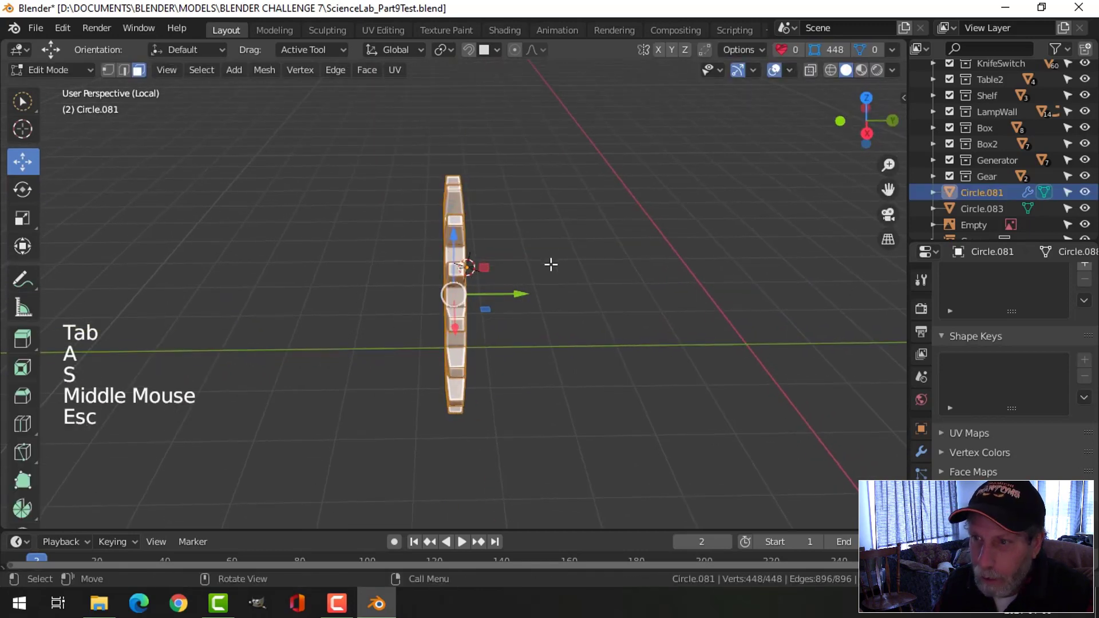
key("s")
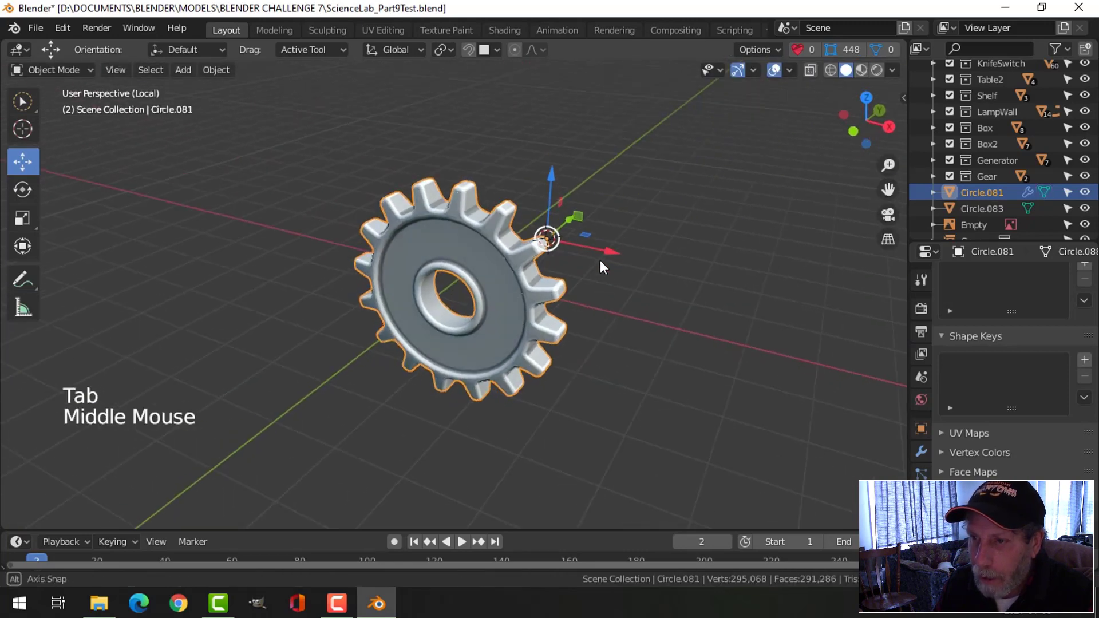
key("alt+a")
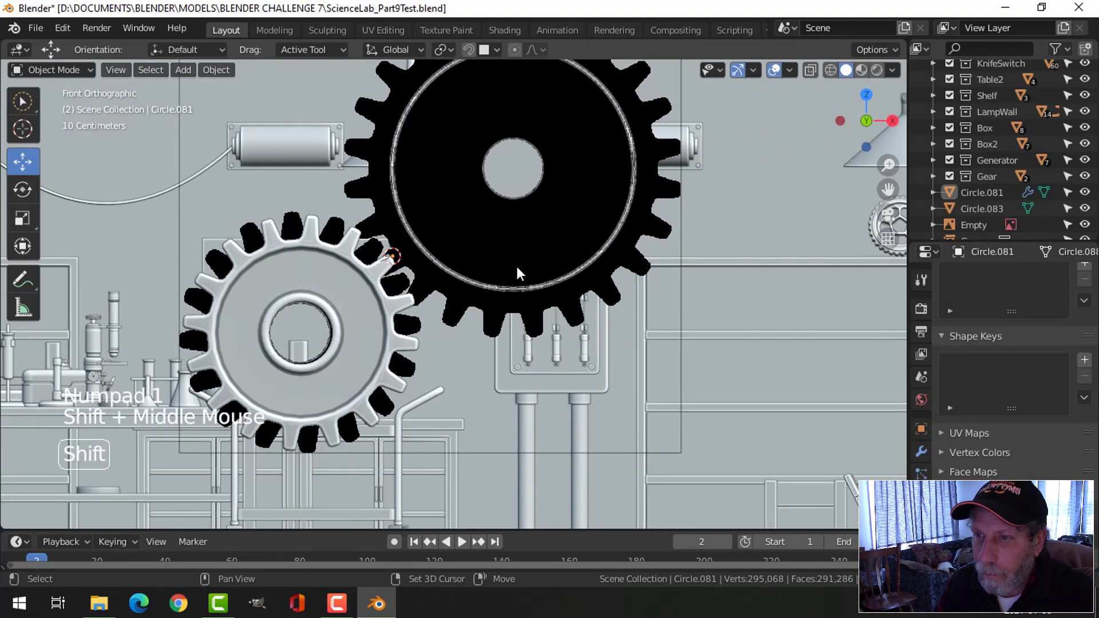
scroll("down", 3)
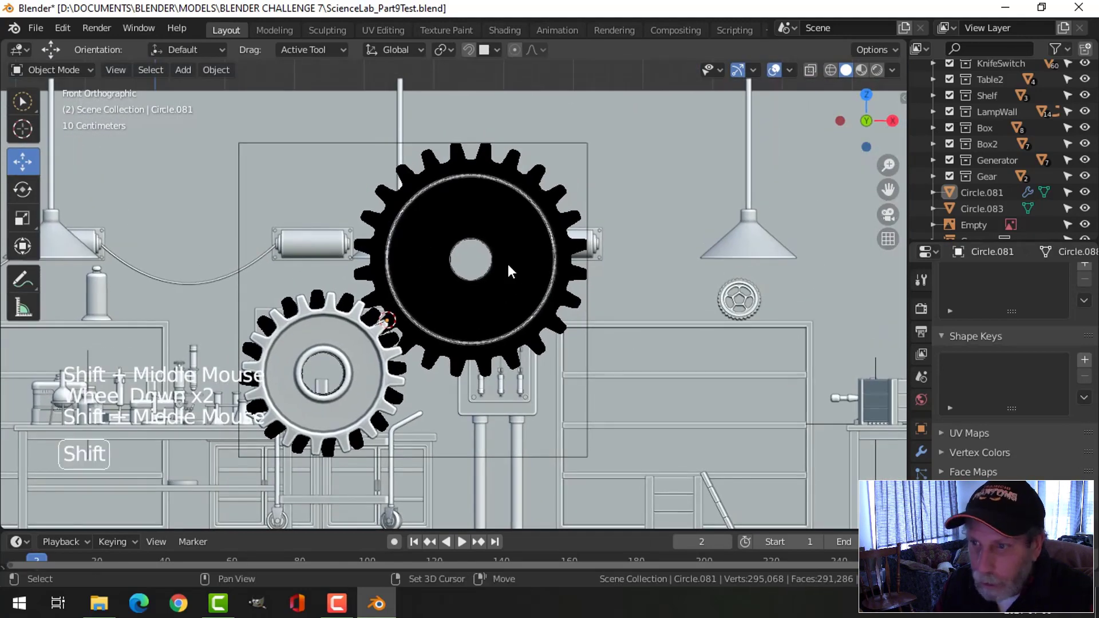
key("shift+a")
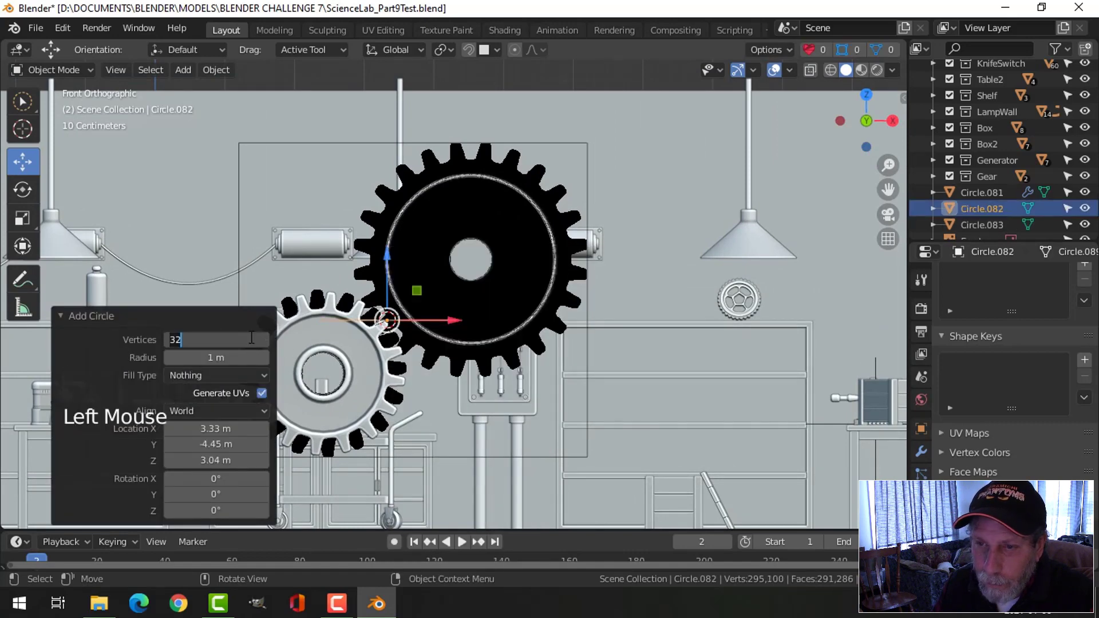
Set 48 vertices, move the circle to the black gear's centre, rotate it upright and enter Edit Mode.
type("48")
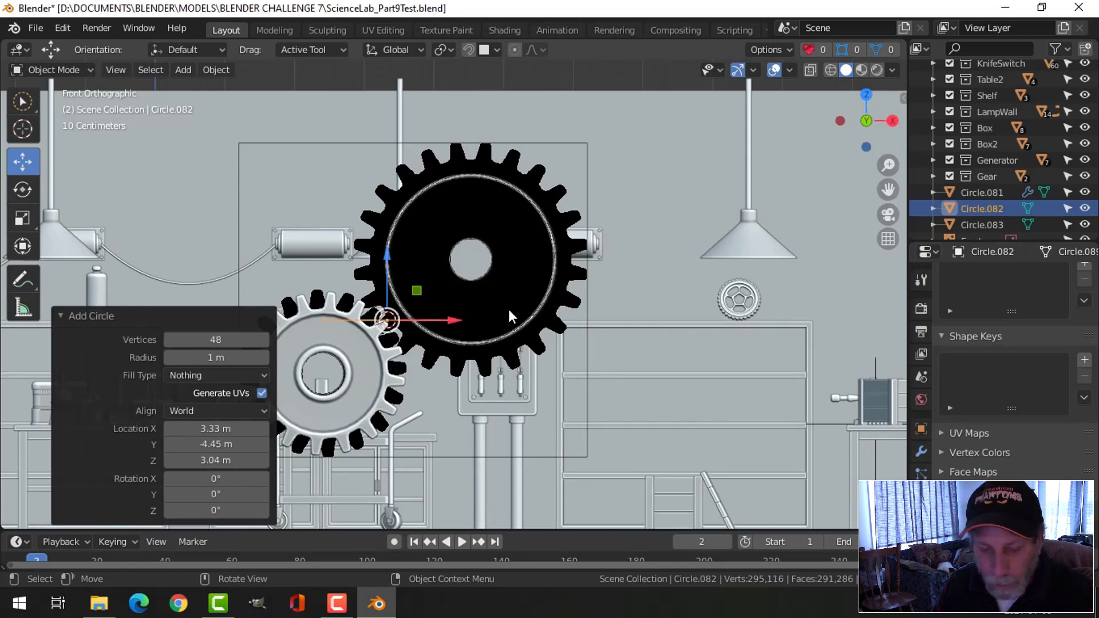
key("g")
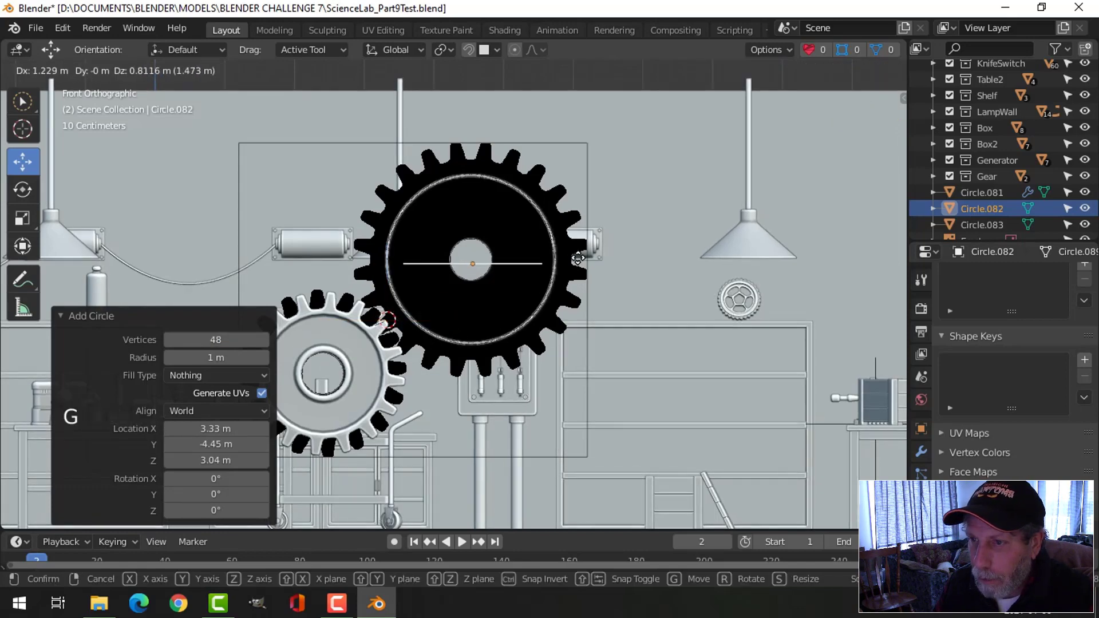
left_click(561, 272)
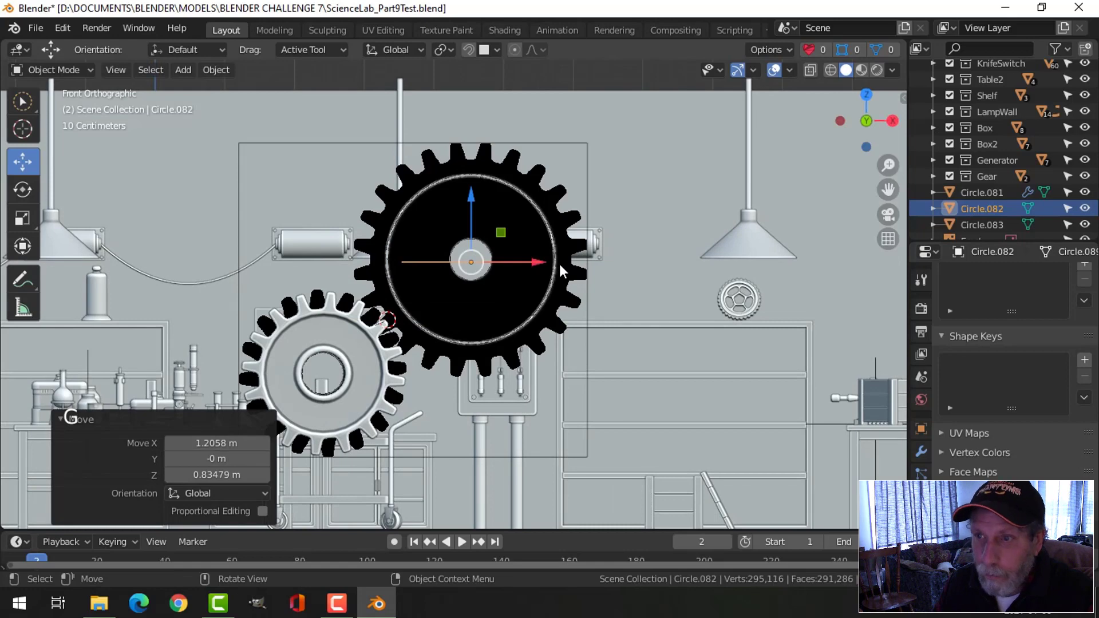
key("r")
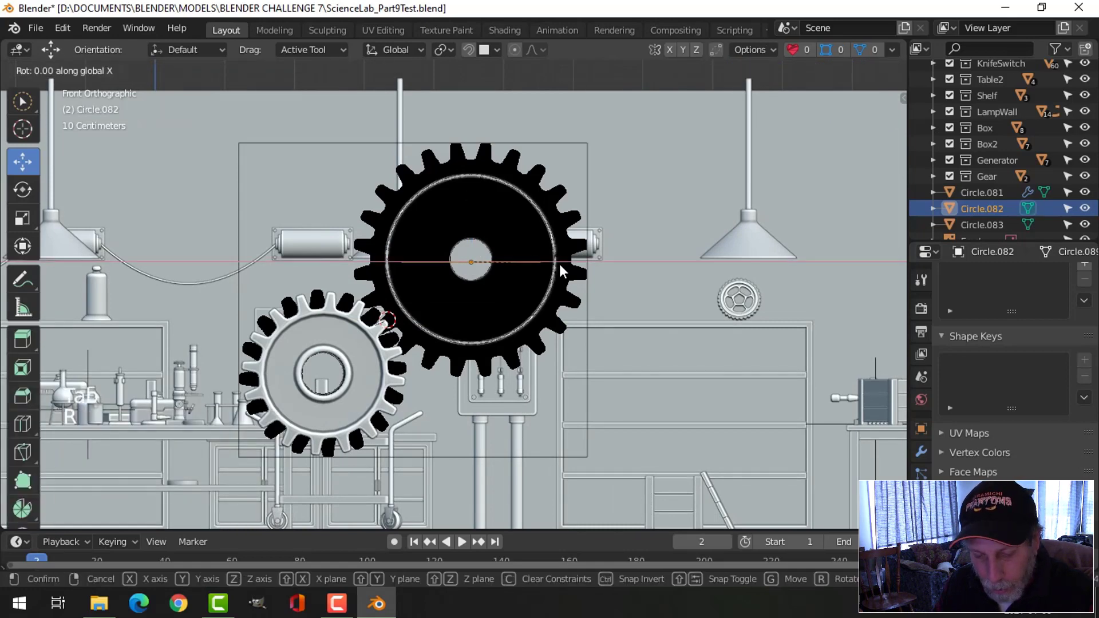
key("Tab")
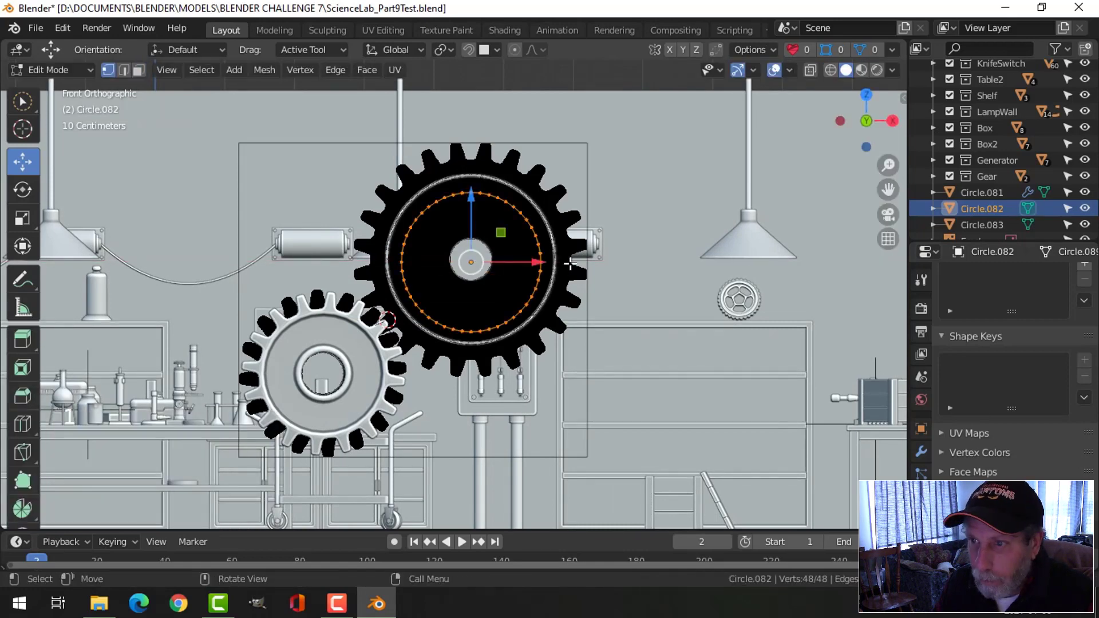
Scale the ring to the gear edge, extrude inward to the hole and outward to the tooth tips.
key("s")
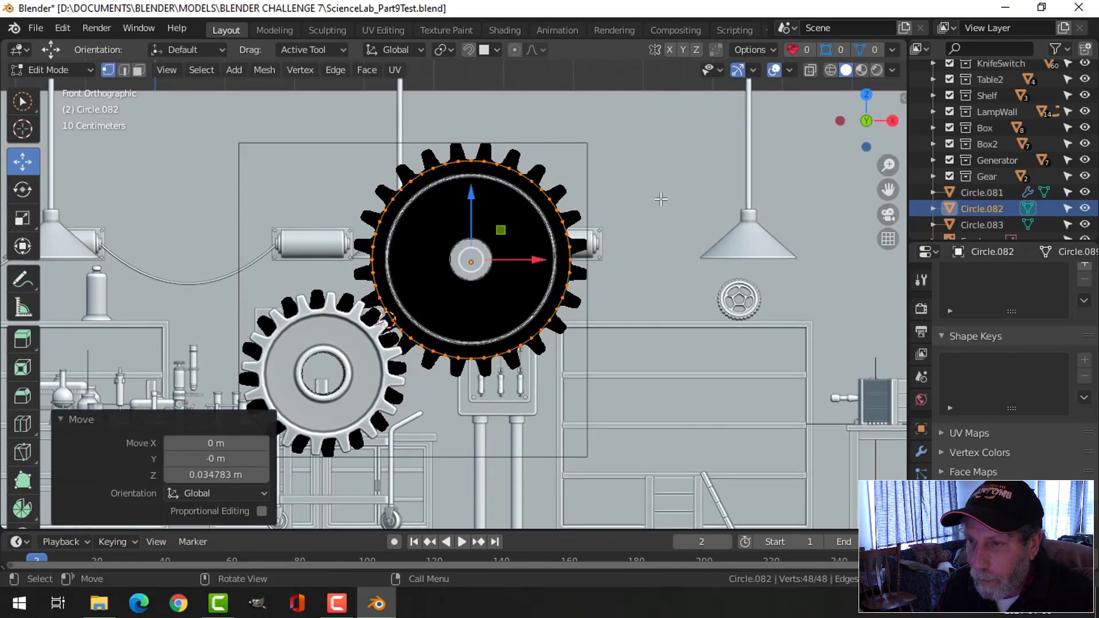
key("s")
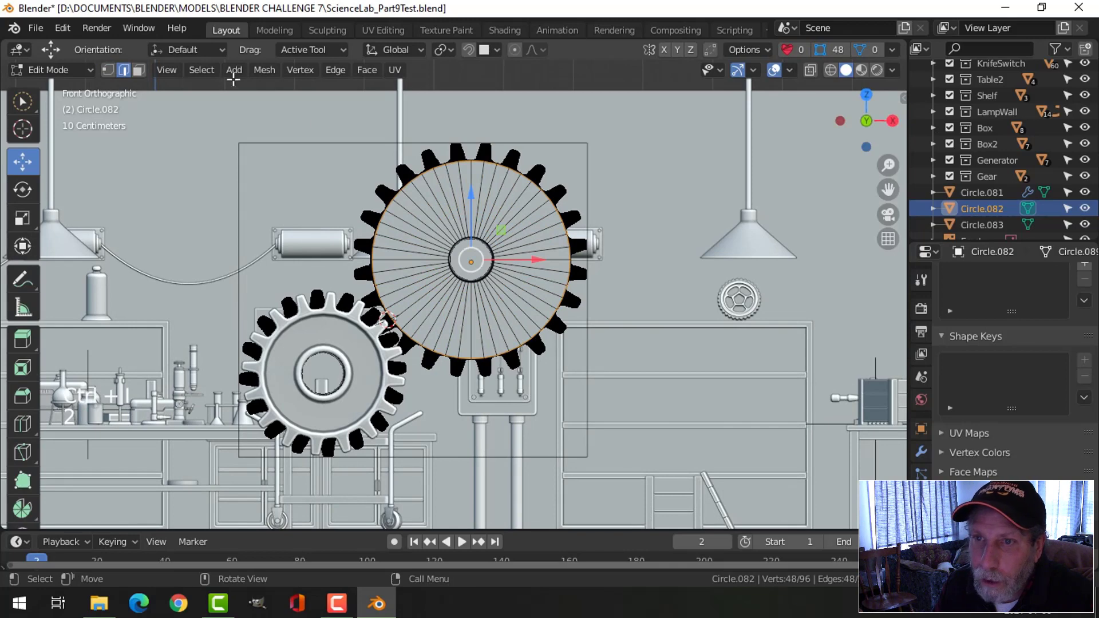
left_click(200, 69)
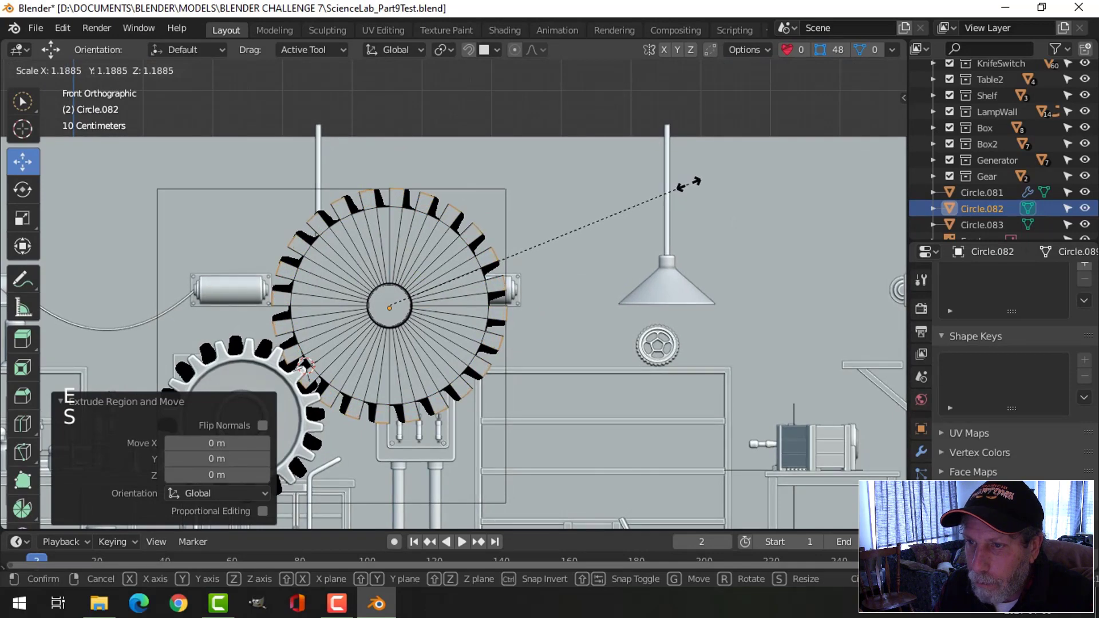
left_click(440, 50)
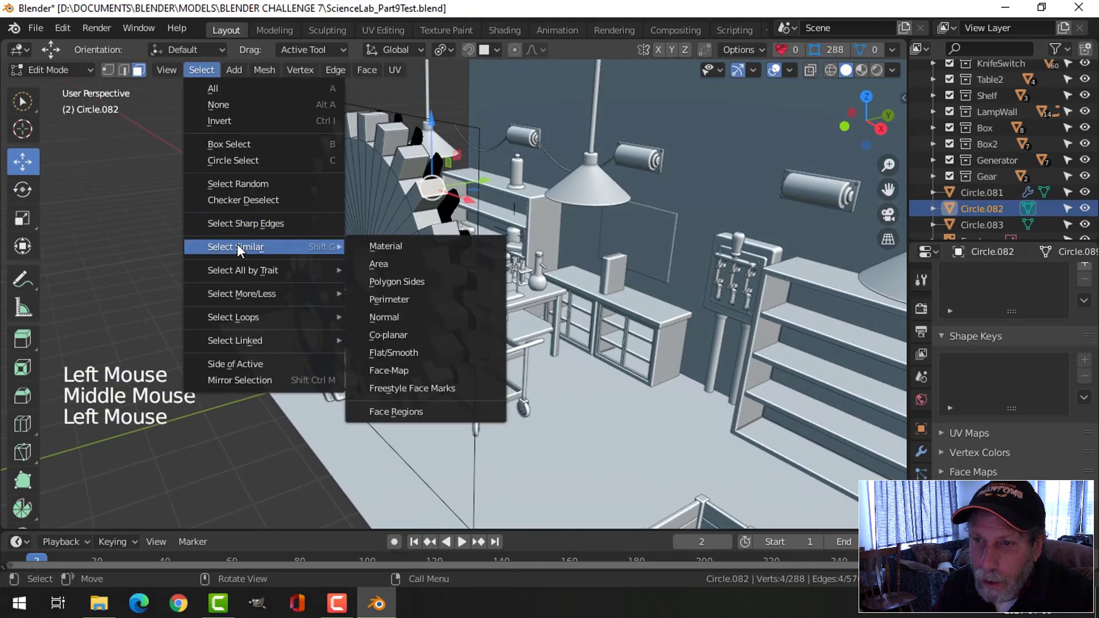
Select alternating tooth faces by similar perimeter, clear and reselect, then scale the tooth tips inward.
left_click(389, 299)
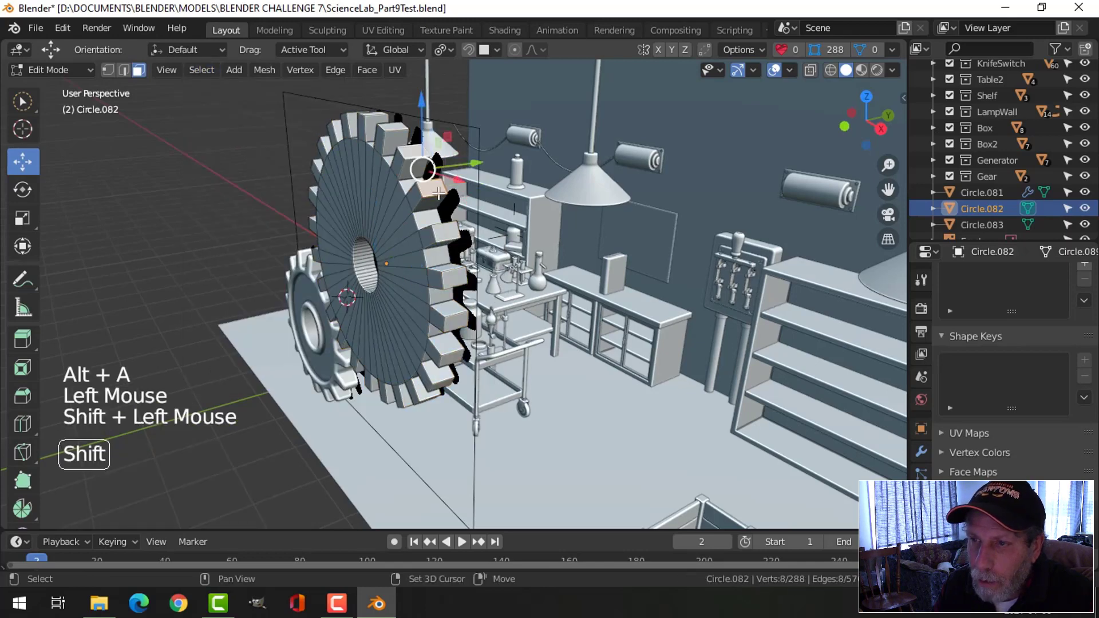
left_click(201, 69)
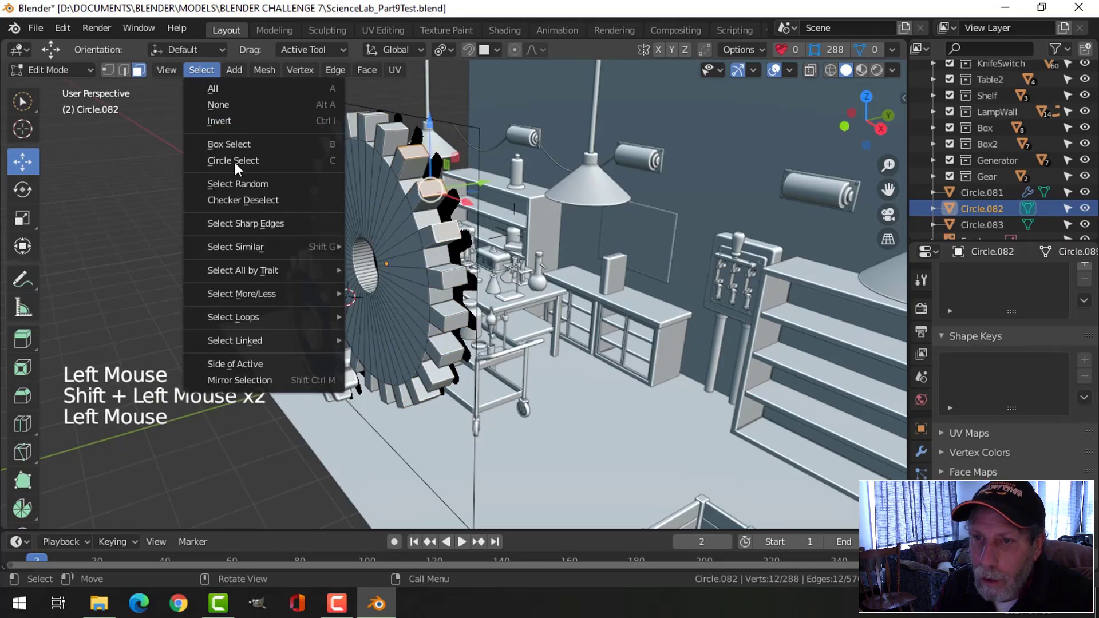
left_click(234, 247)
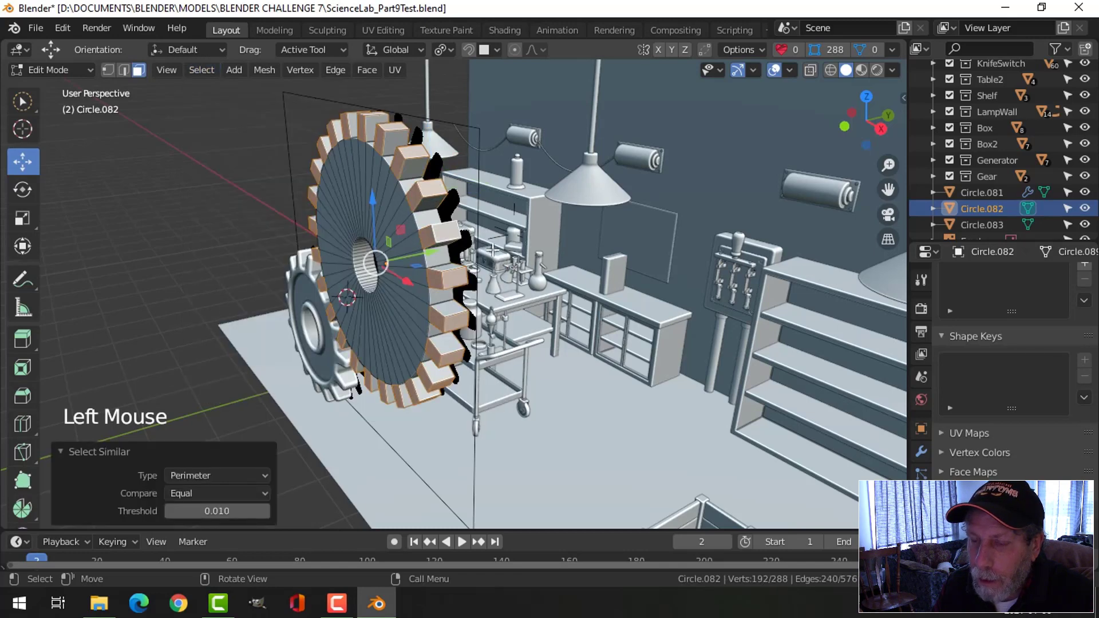
key("alt+a")
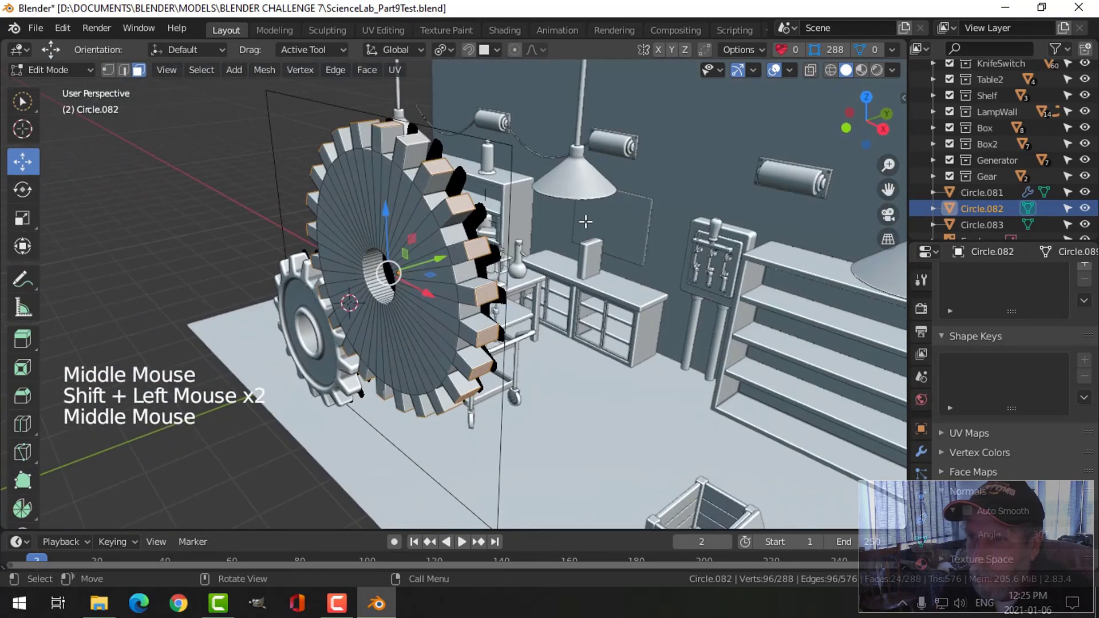
key("s")
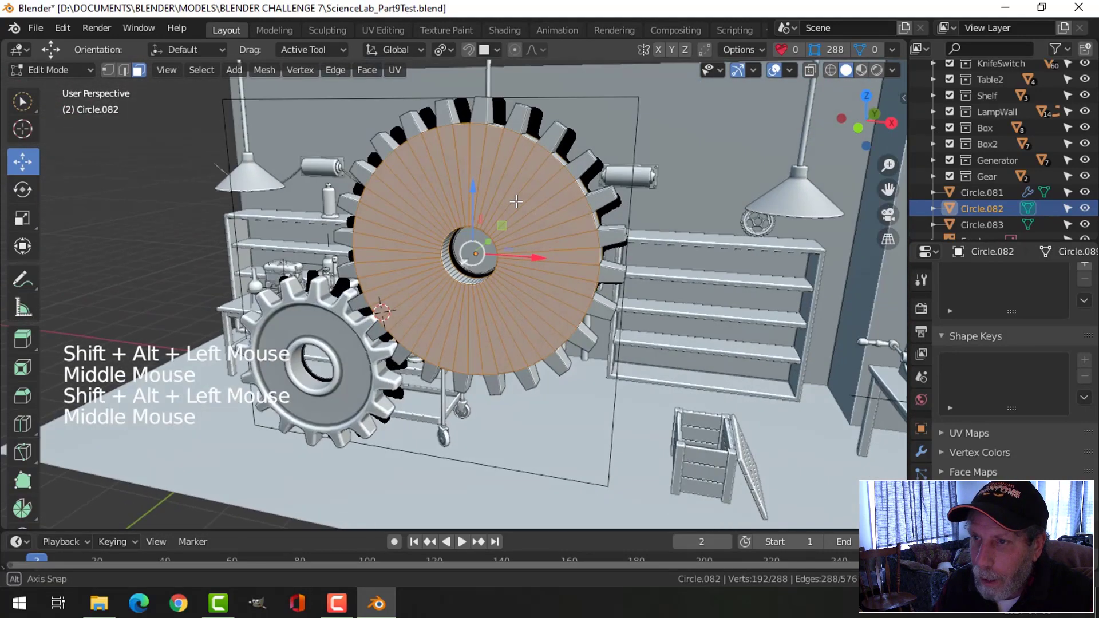
Select the front face ring and inset-scale it inward, then finish in Object Mode.
left_click(439, 50)
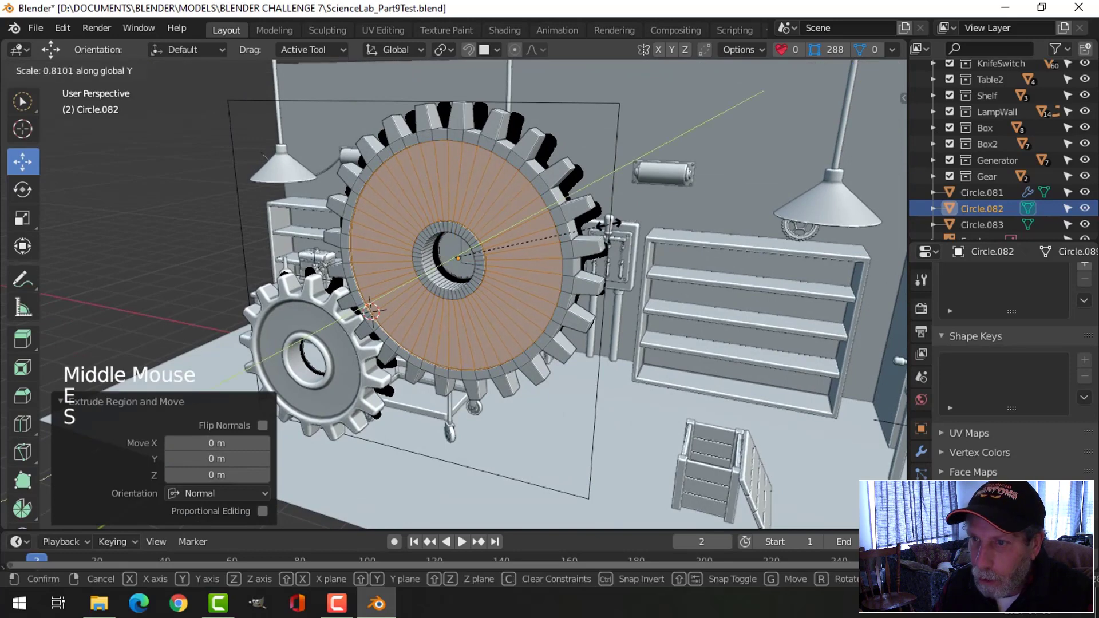
key("Tab")
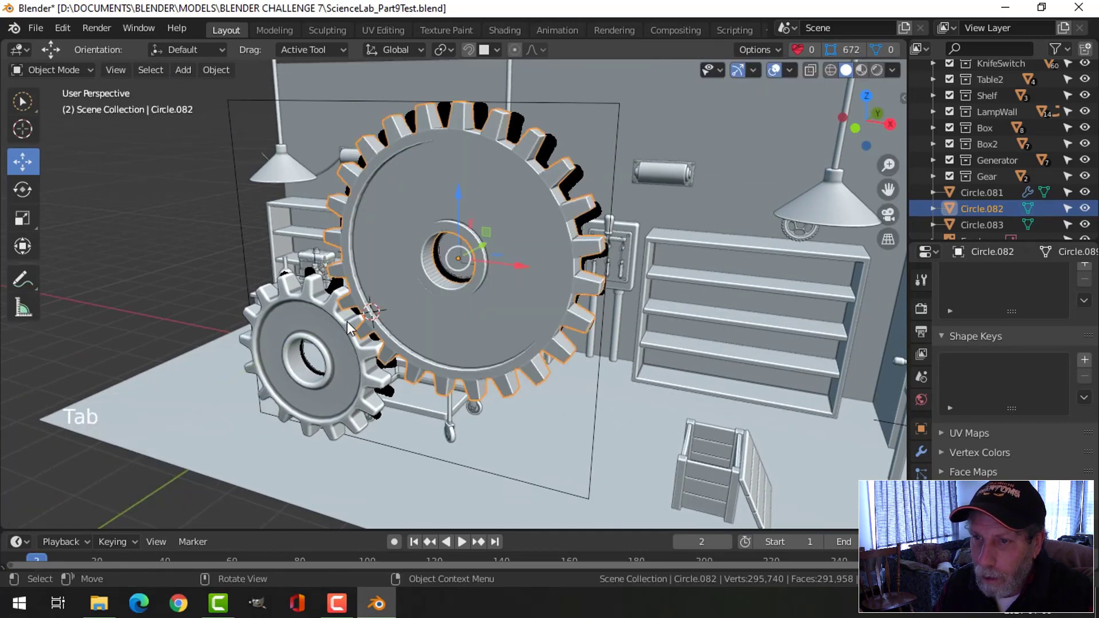
Copy the bevel and shading to the big gear, then enable Face Orientation in Viewport Overlays.
key("ctrl+l")
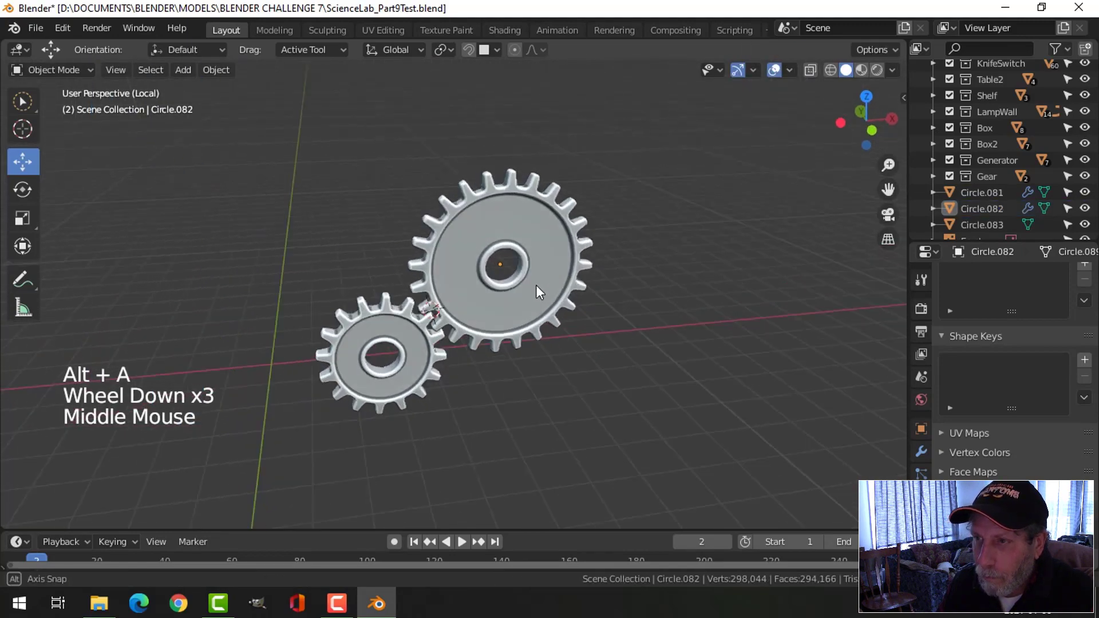
left_click(789, 70)
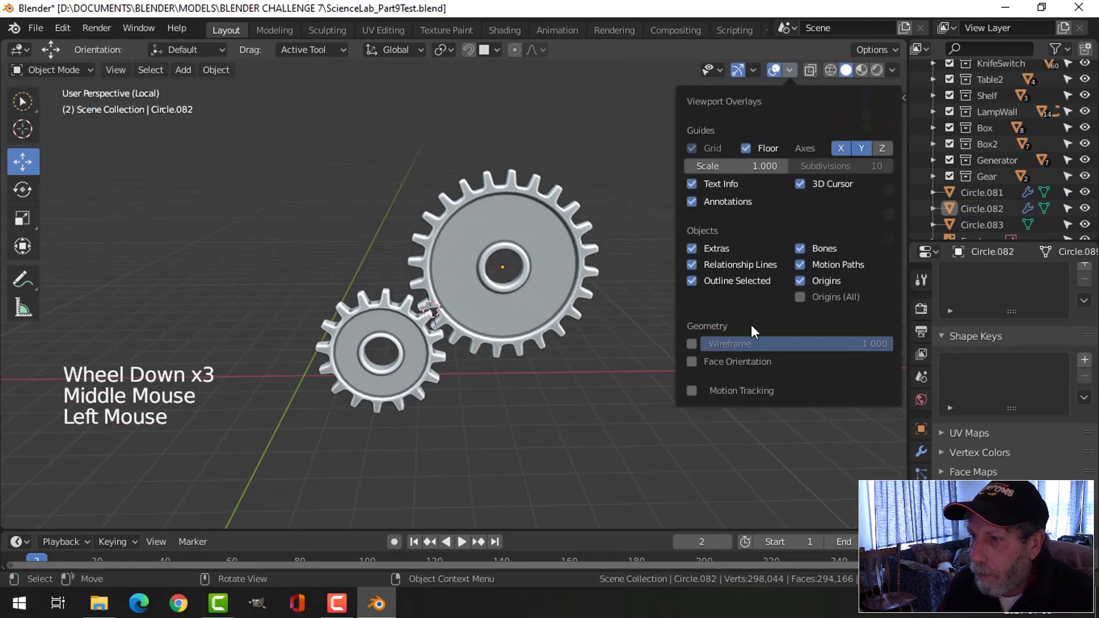
left_click(578, 281)
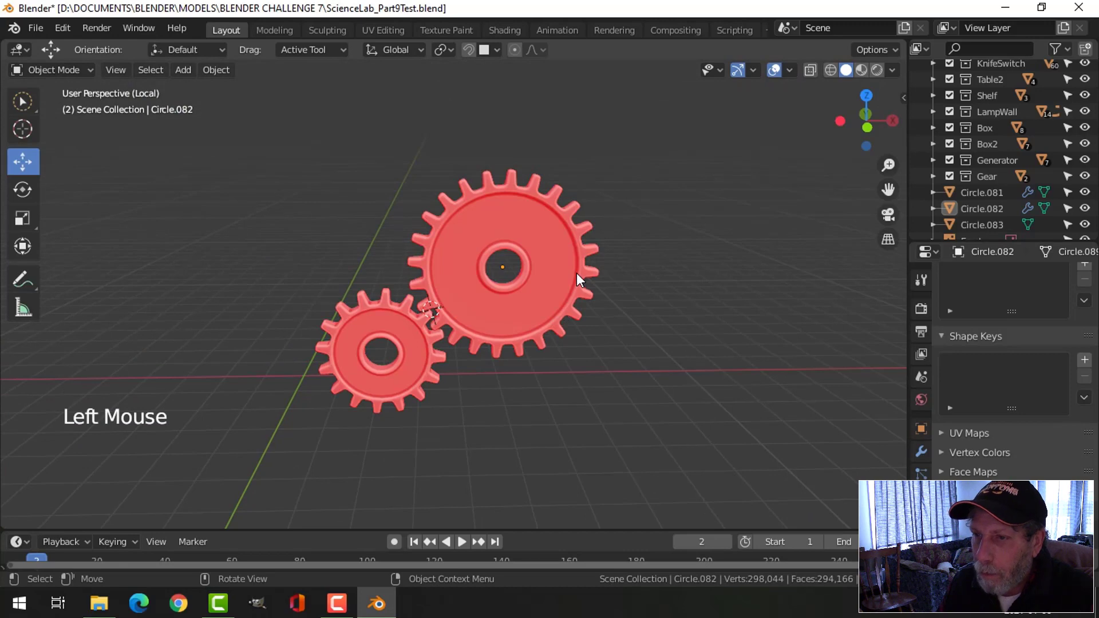
scroll("up", 3)
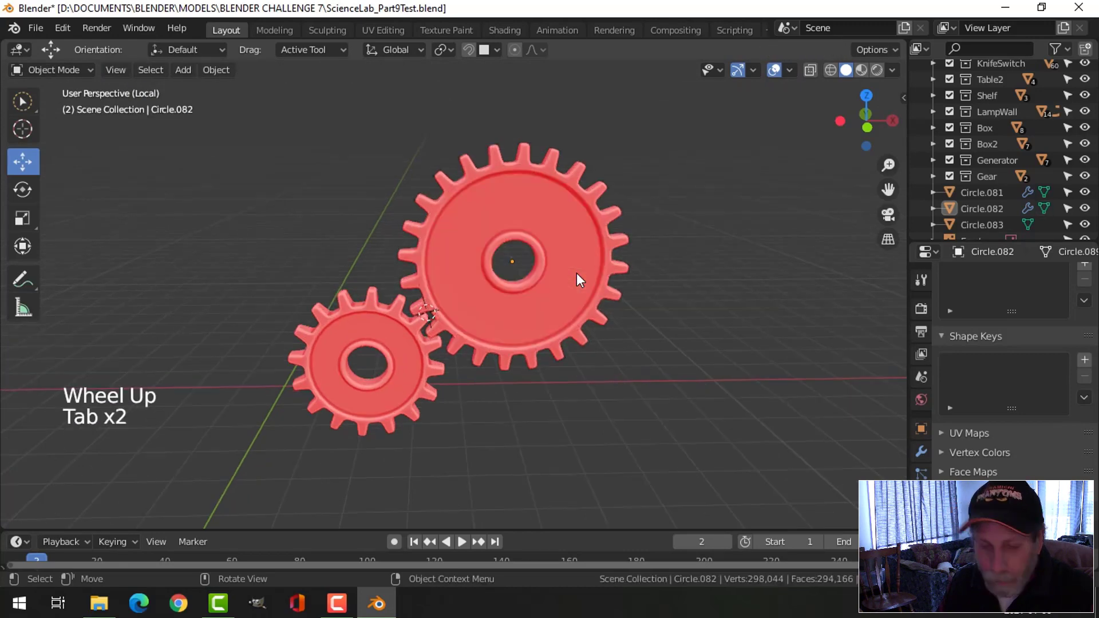
Recalculate both gears' normals outward in Edit Mode and turn off face orientation colouring.
key("Tab")
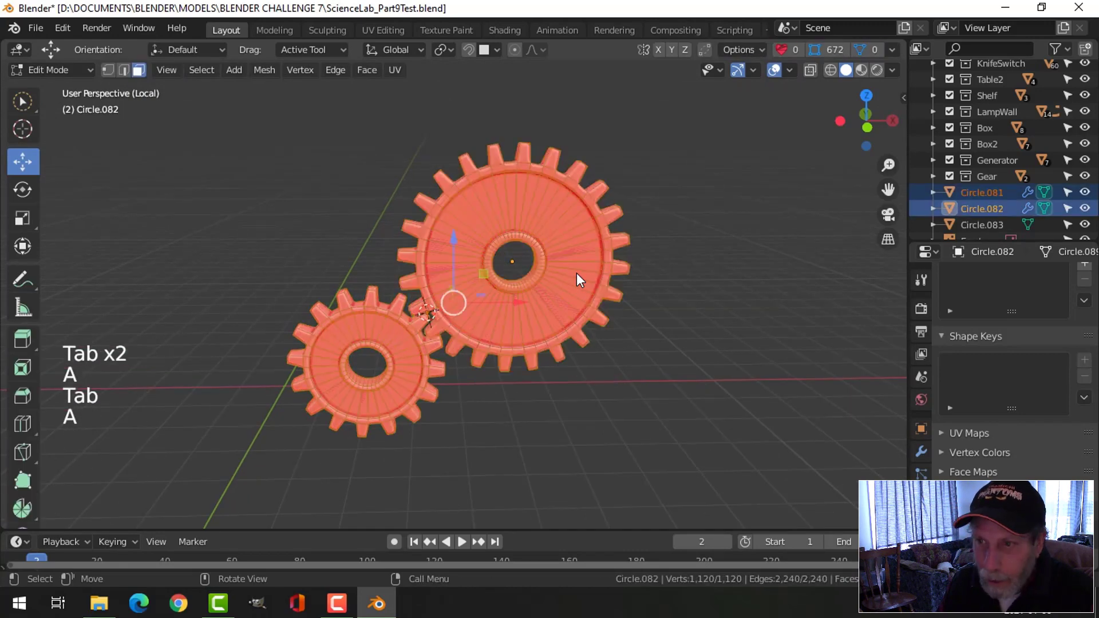
key("alt+n")
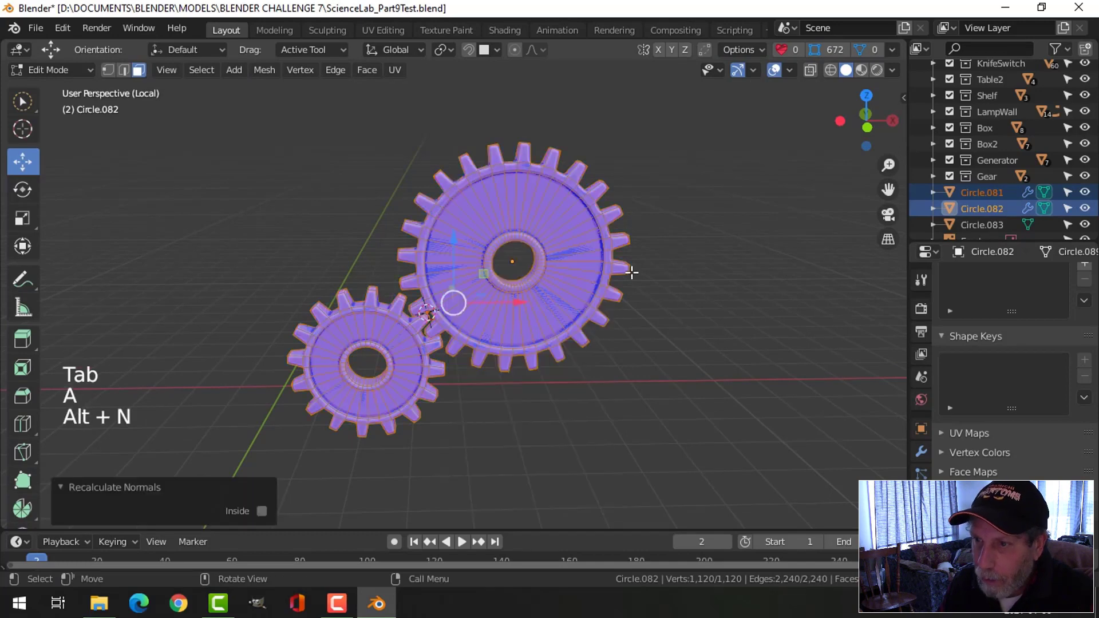
left_click(790, 69)
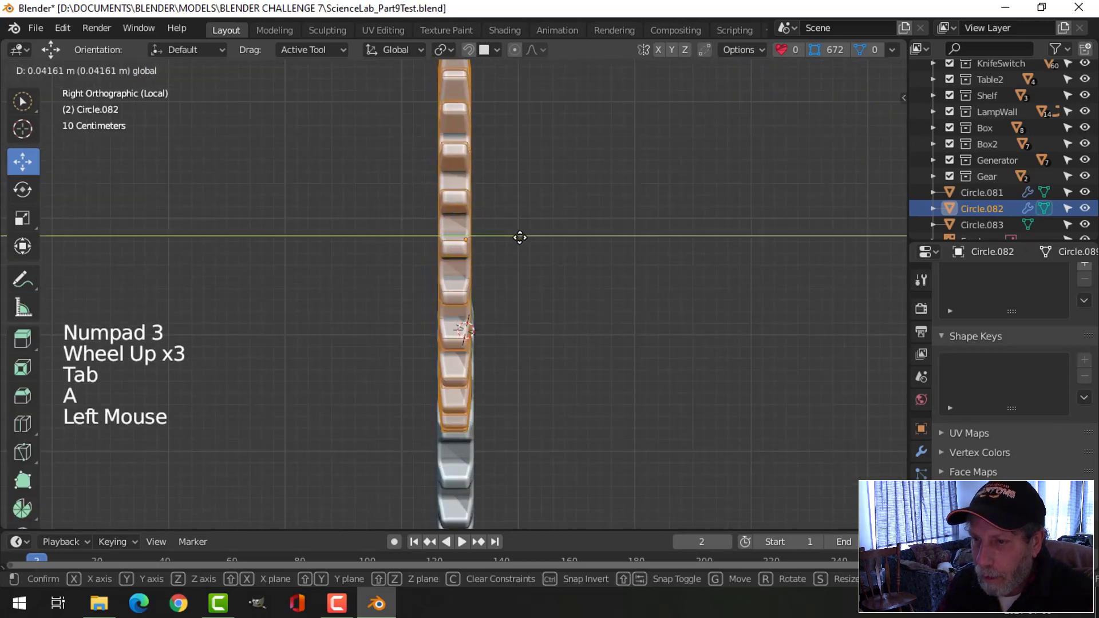
Scale and shift the big gear's geometry along its depth to thicken it, then finish editing.
key("s")
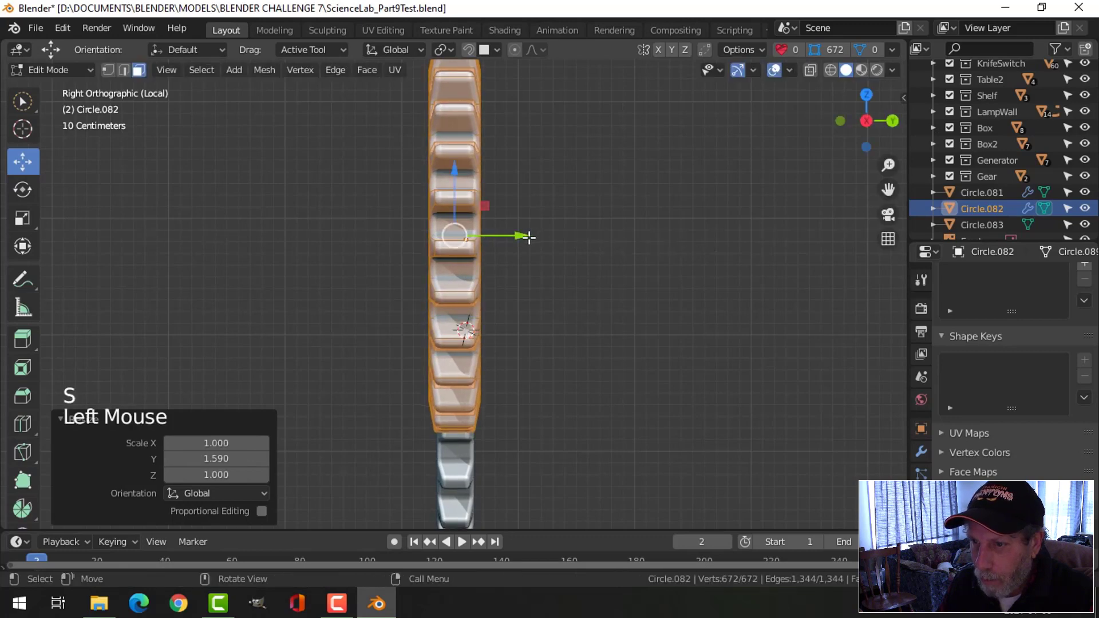
key("g")
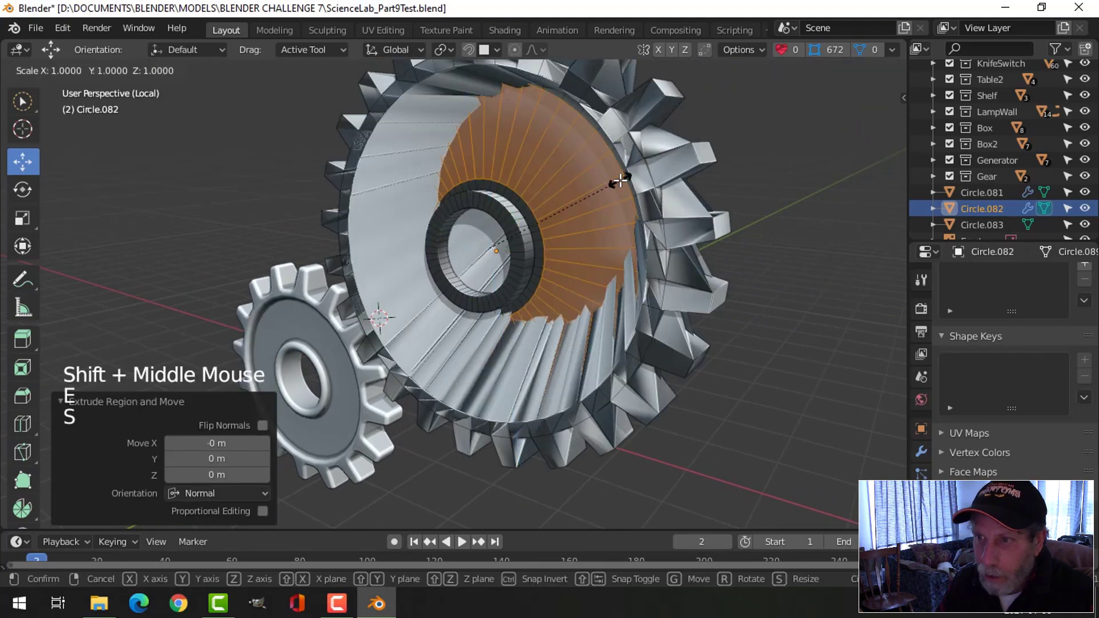
mouse_move(620, 180)
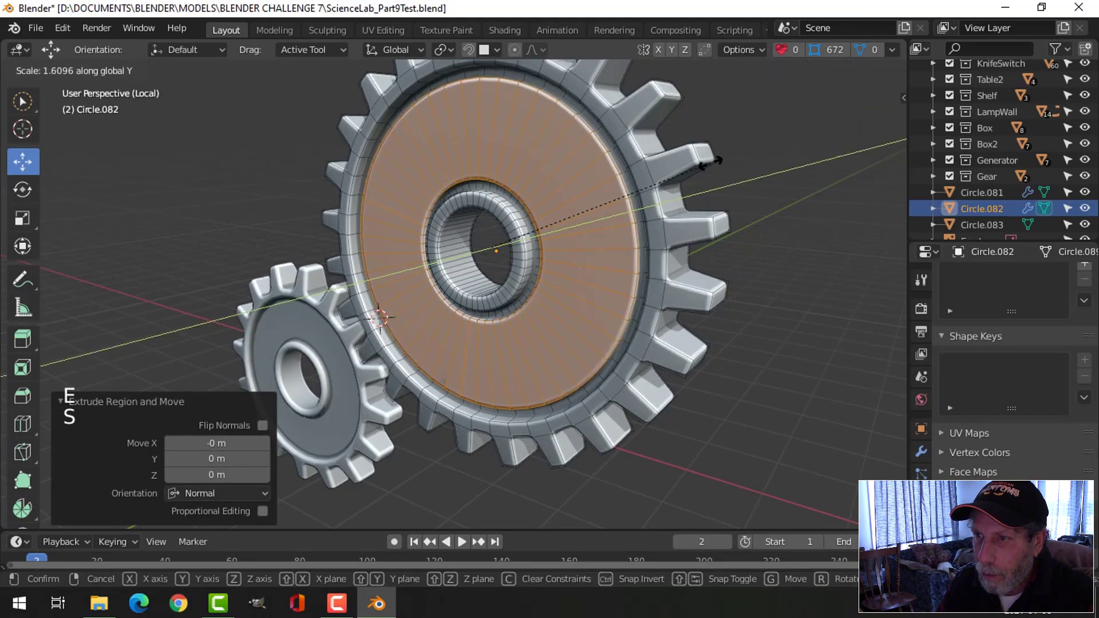
key("Tab")
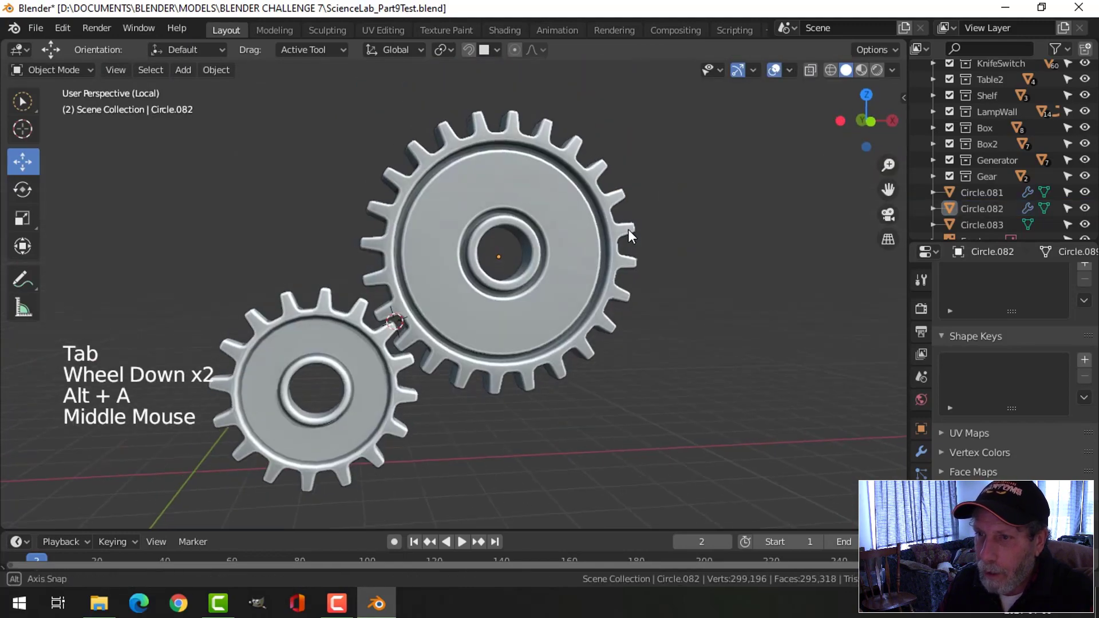
Nudge the big gear's mesh about 2 cm along its depth so both gears sit side by side.
scroll("down", 3)
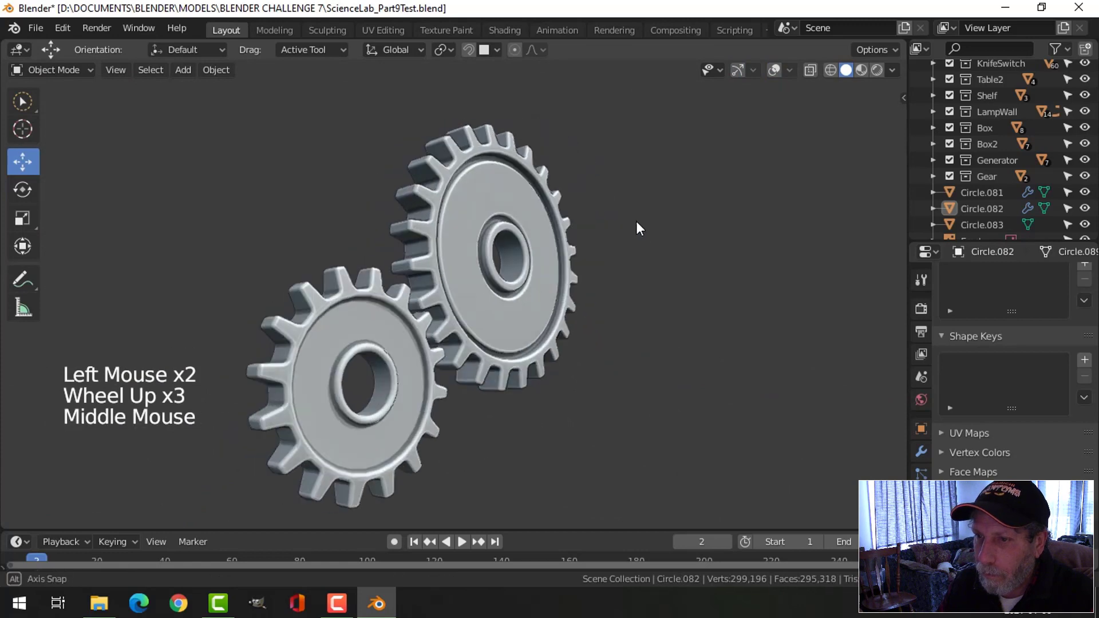
scroll("up", 3)
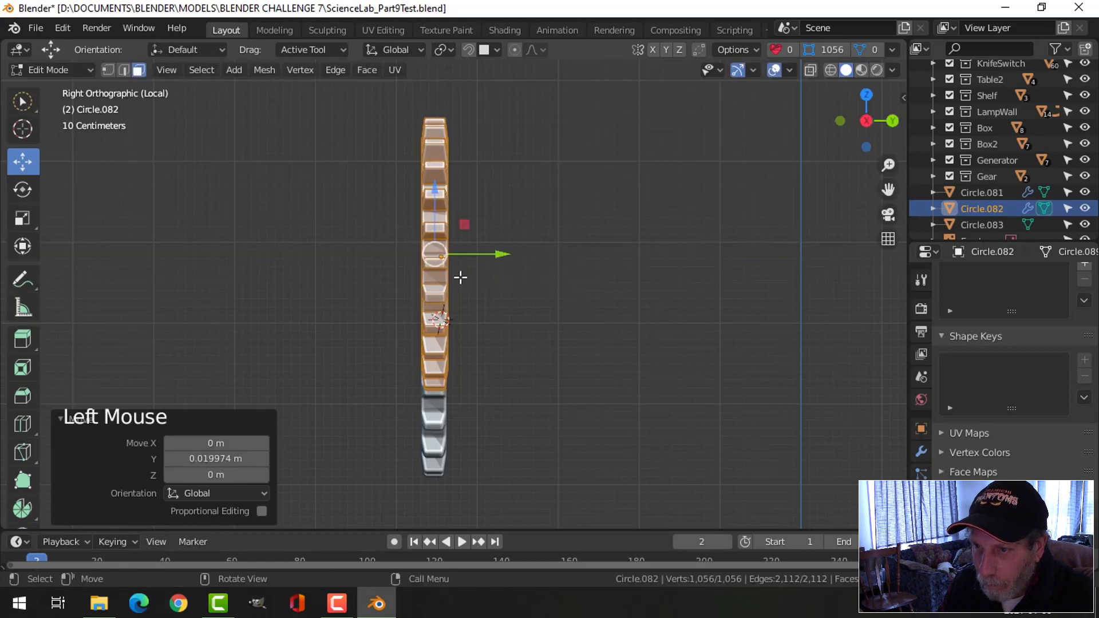
key("Tab")
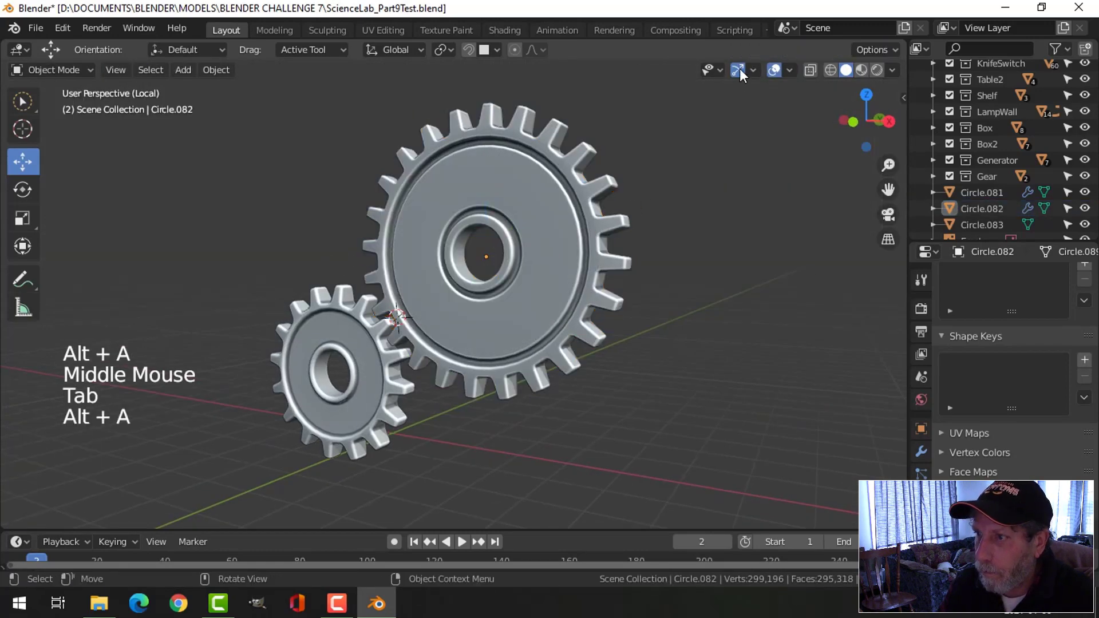